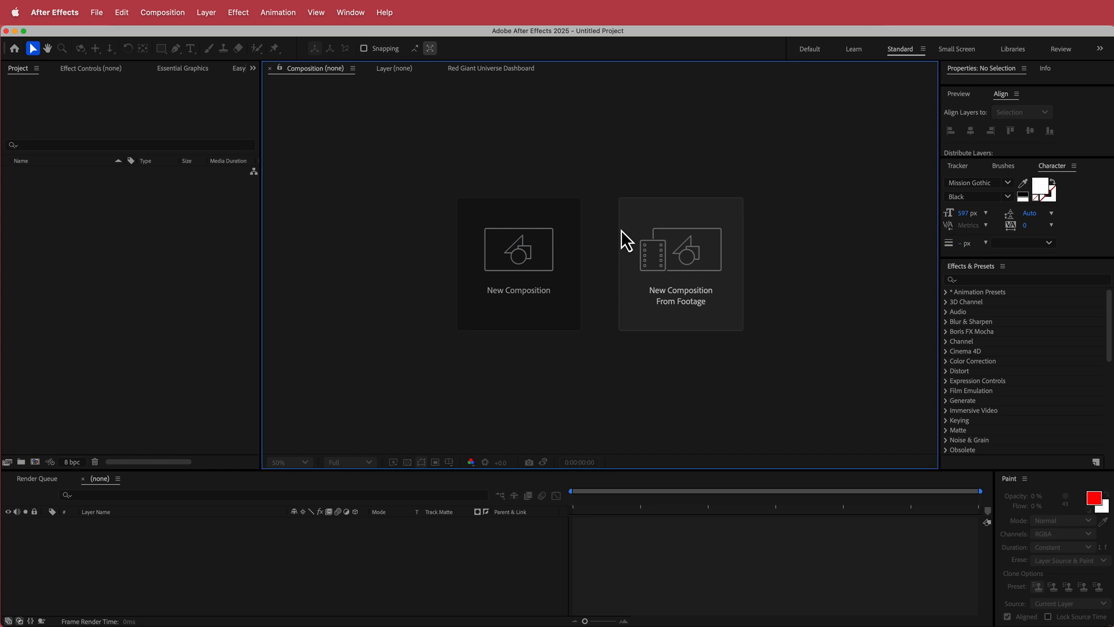
Step: Create Comp 1 using the 4K UHD 3840×2160, 30 fps preset, 15 seconds long
{"action": "left_click", "coordinate": [619, 242]}
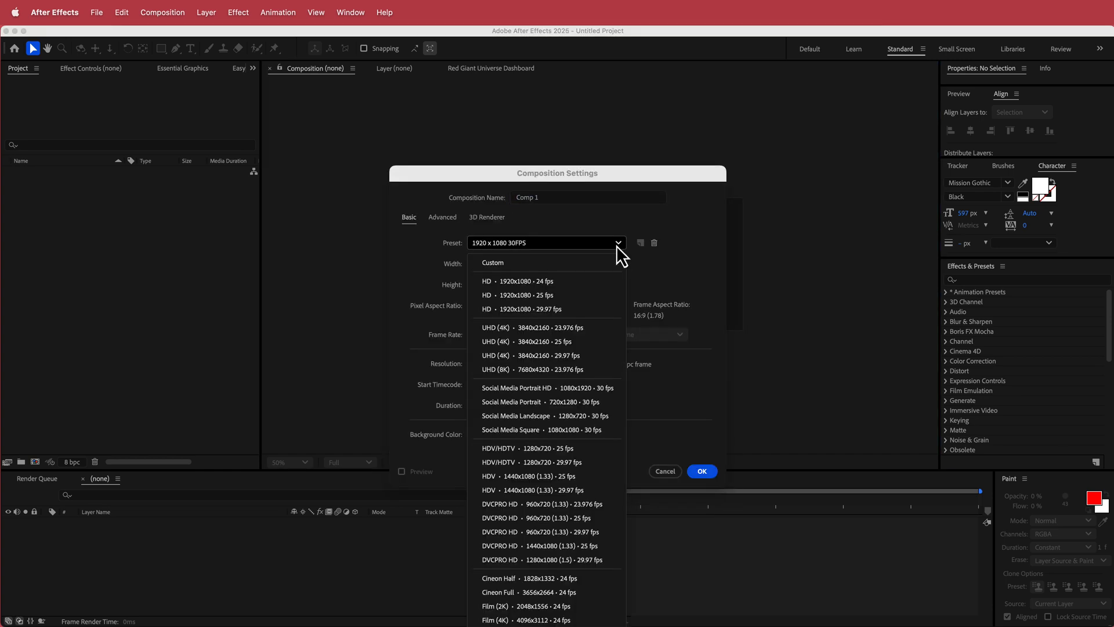
{"action": "left_click", "coordinate": [527, 355]}
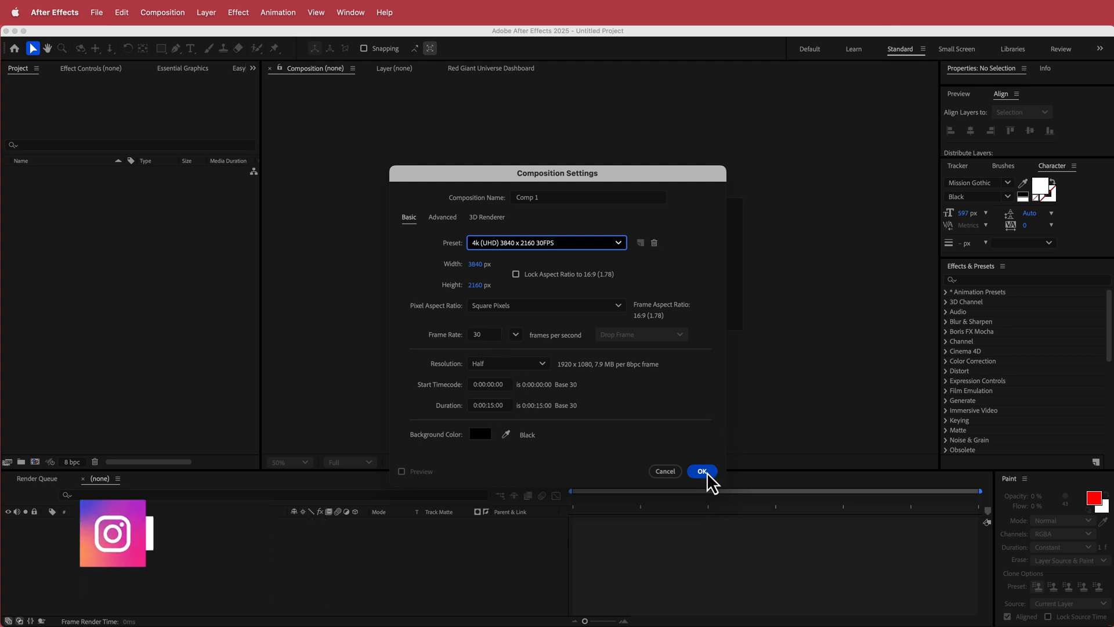
{"action": "left_click", "coordinate": [701, 471]}
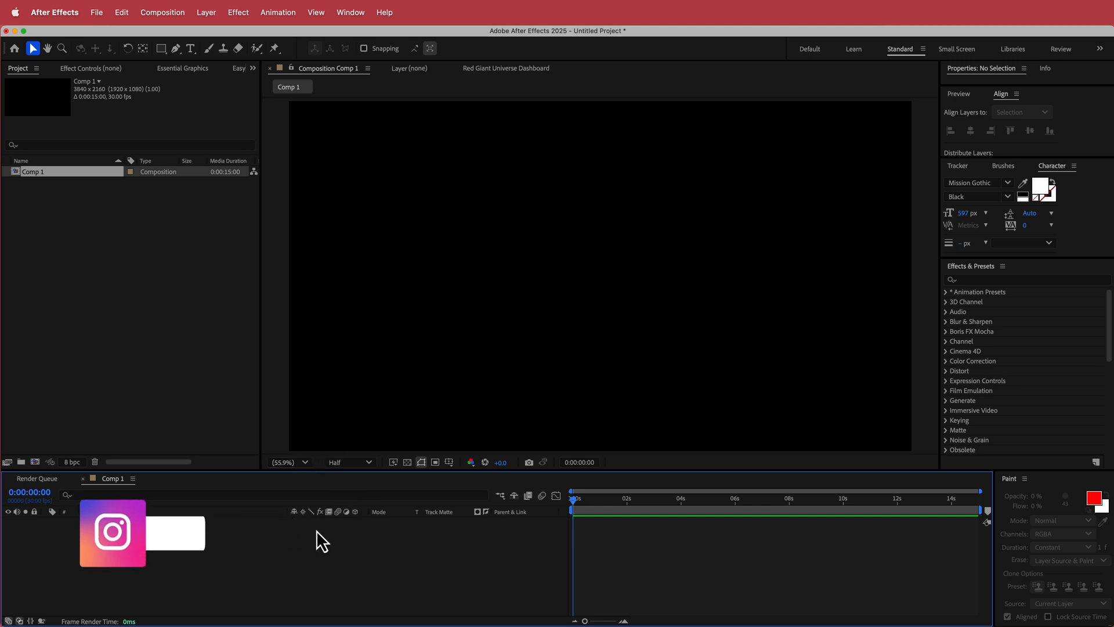
Step: Add a black full-frame solid layer named BG to Comp 1
{"action": "right_click", "coordinate": [318, 540]}
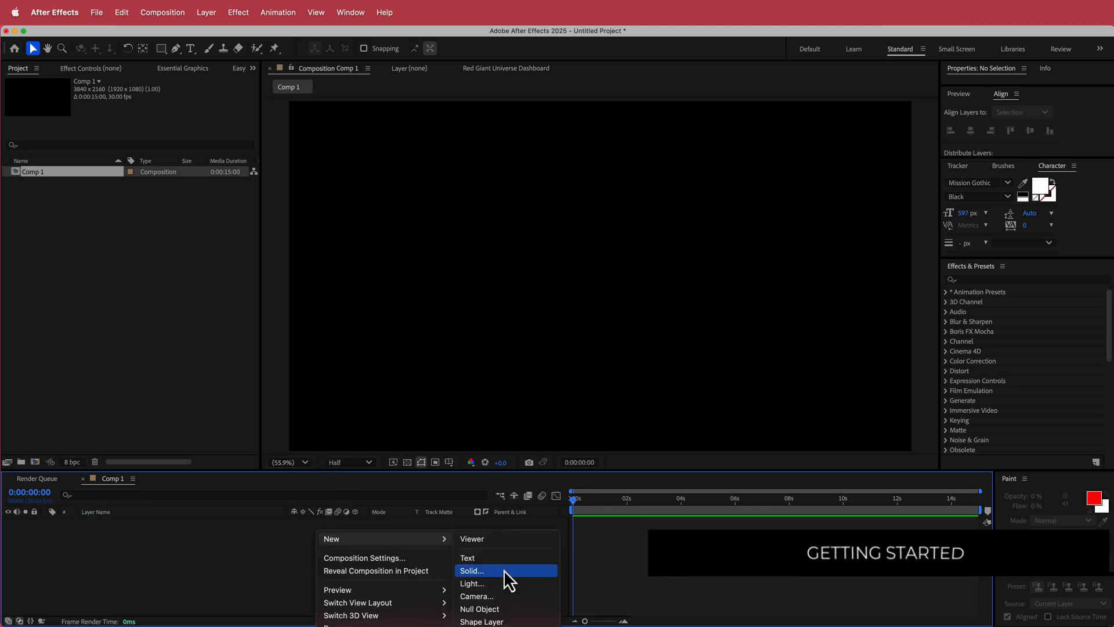
{"action": "left_click", "coordinate": [473, 571]}
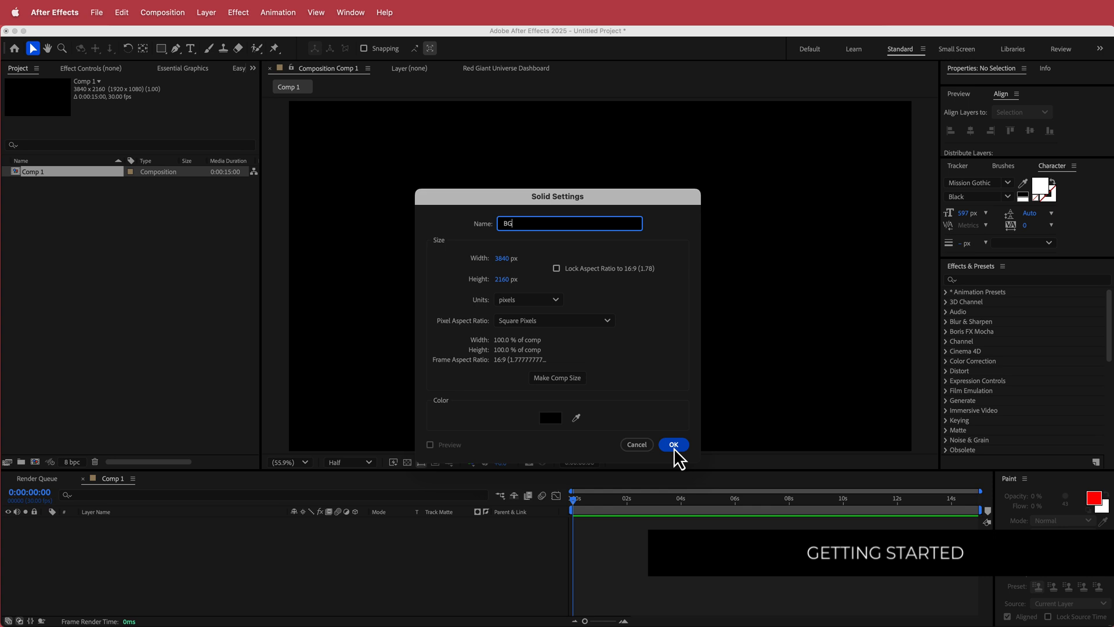
{"action": "left_click", "coordinate": [673, 444]}
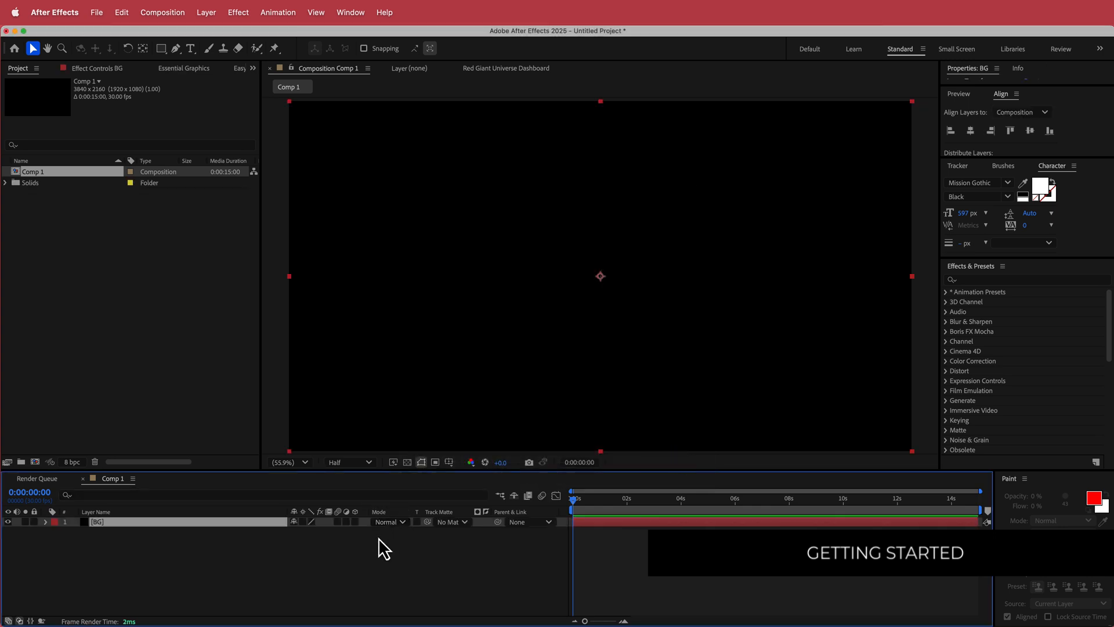
{"action": "right_click", "coordinate": [382, 549]}
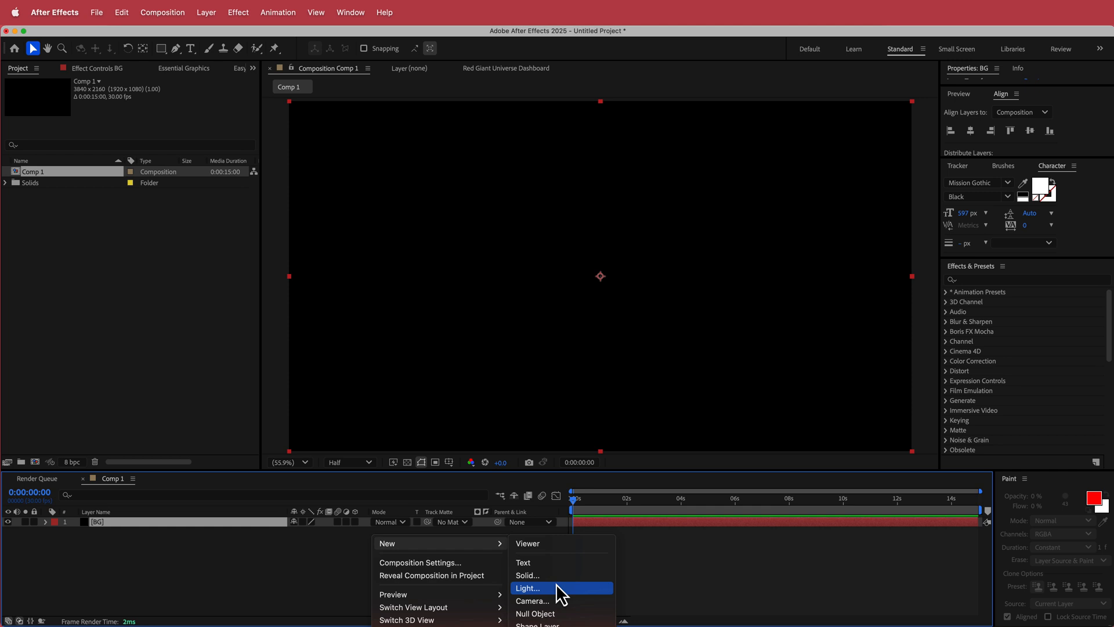
Step: Add a white LOOP text layer above BG and center it in the composition
{"action": "left_click", "coordinate": [523, 563]}
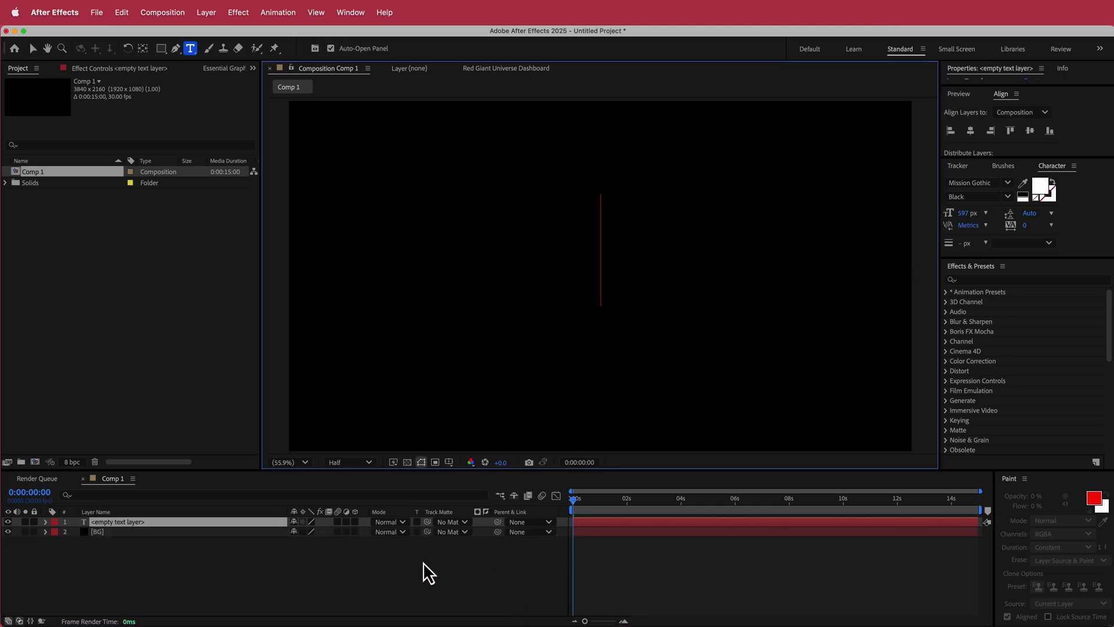
{"action": "type", "text": "LOOP"}
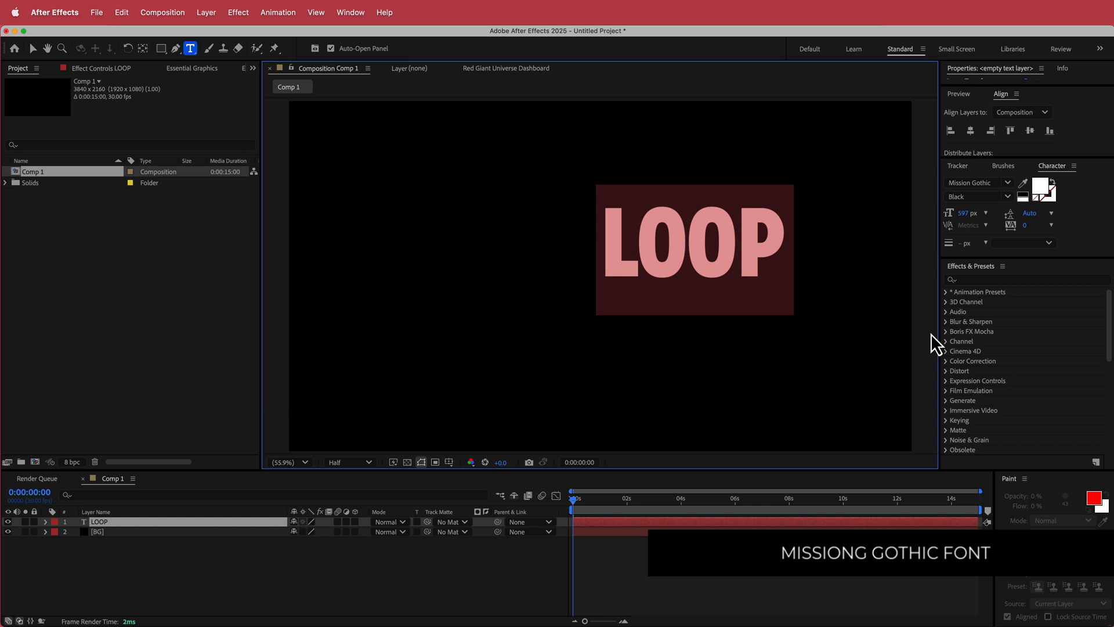
{"action": "mouse_move", "coordinate": [972, 183]}
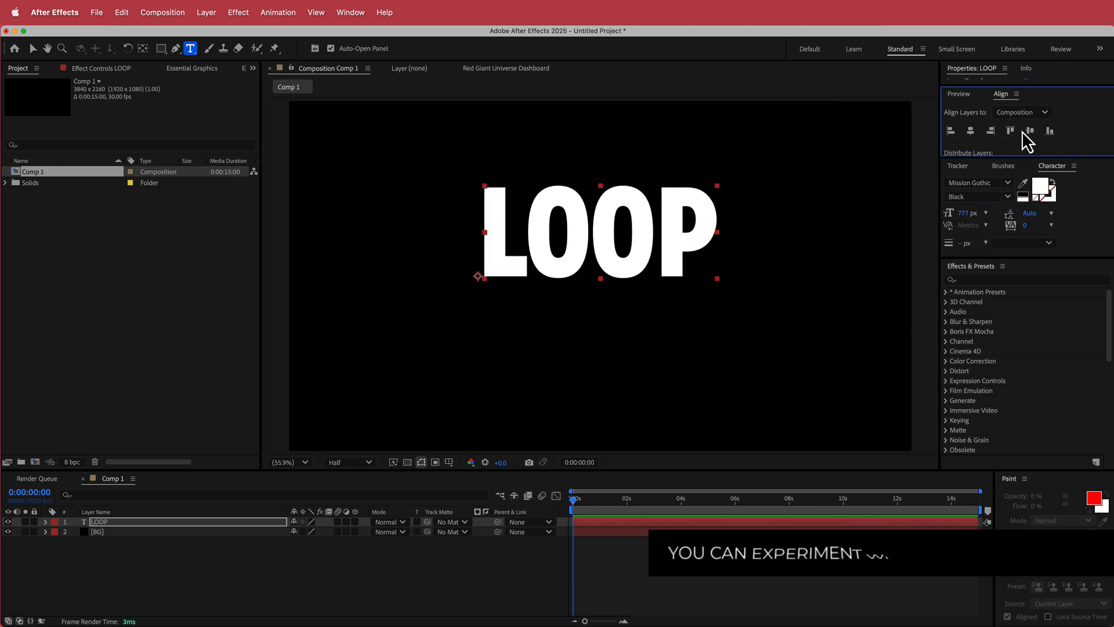
{"action": "left_click", "coordinate": [1030, 130]}
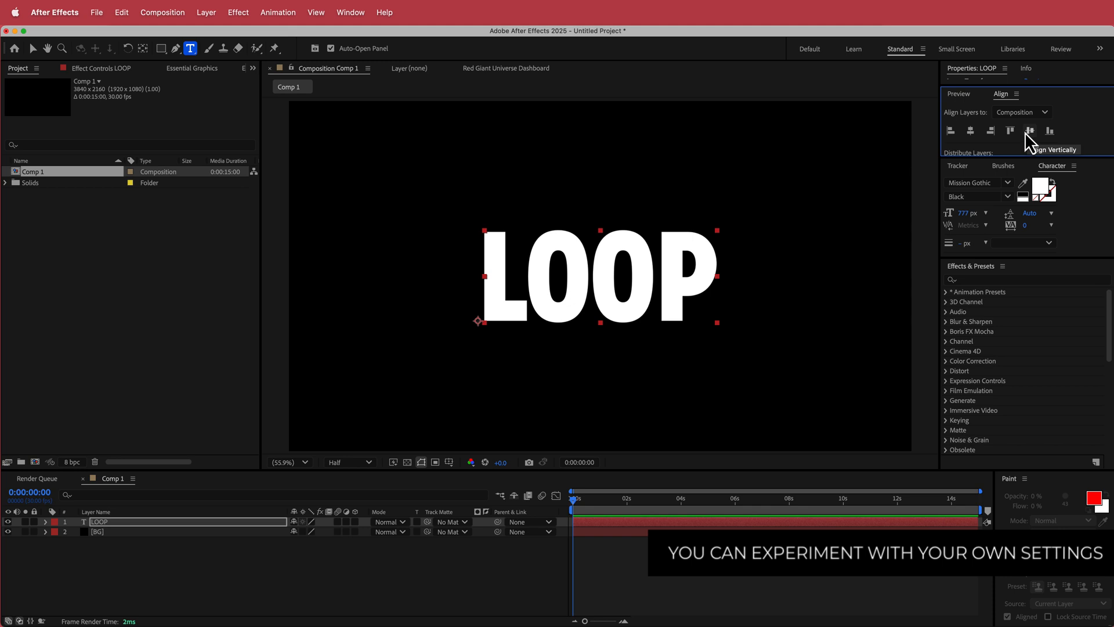
{"action": "mouse_move", "coordinate": [225, 223]}
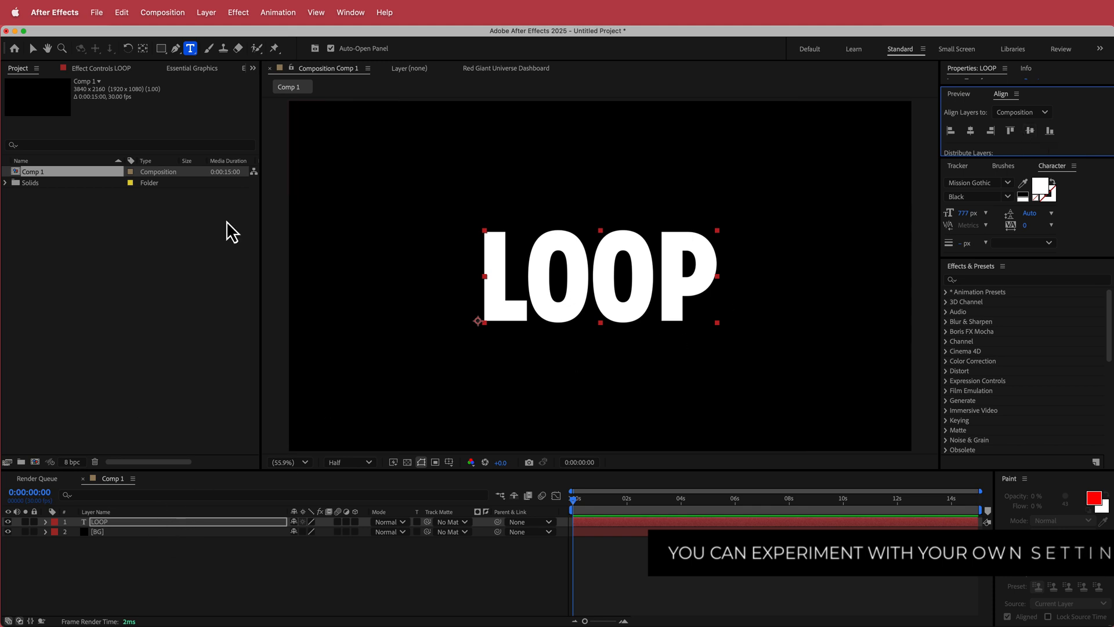
{"action": "left_click", "coordinate": [192, 49]}
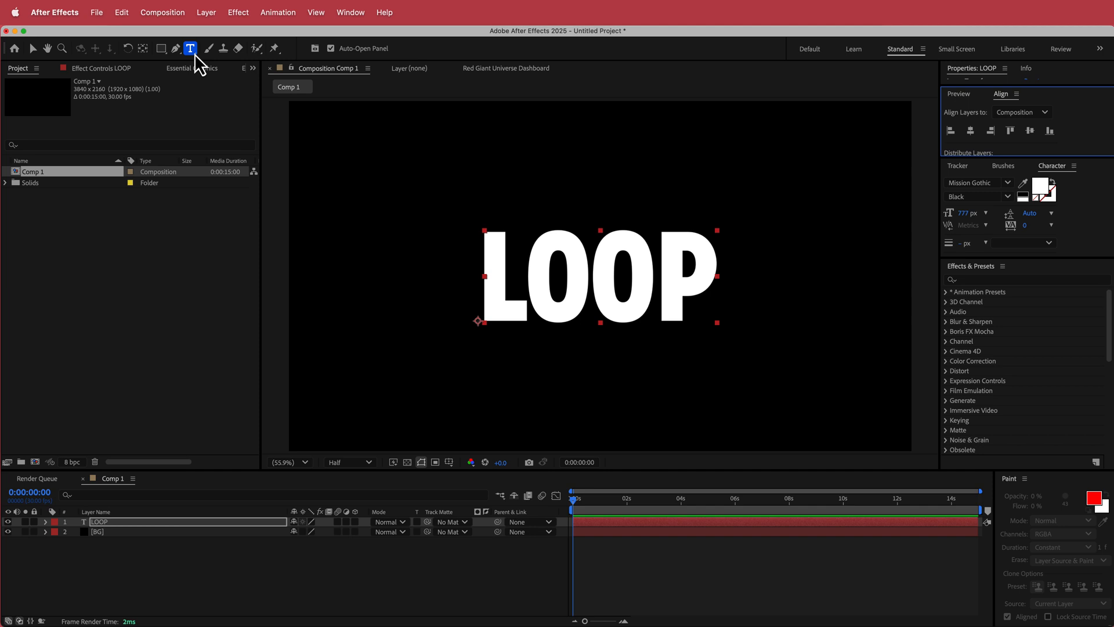
{"action": "mouse_move", "coordinate": [209, 20]}
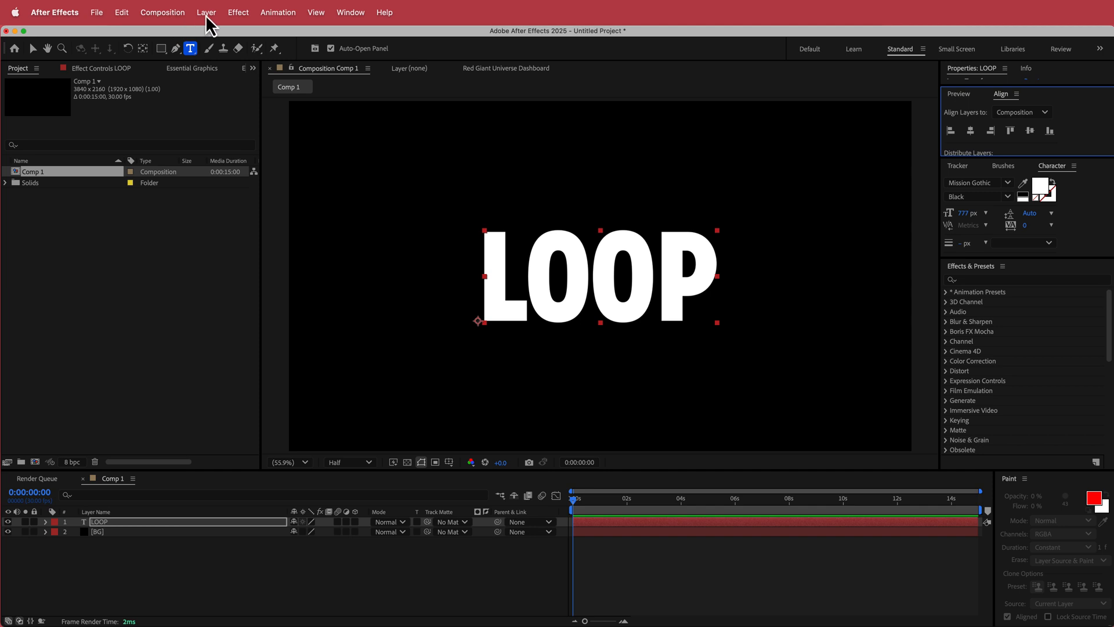
Step: Pre-compose the LOOP text layer into a nested composition named TEXT
{"action": "left_click", "coordinate": [206, 12]}
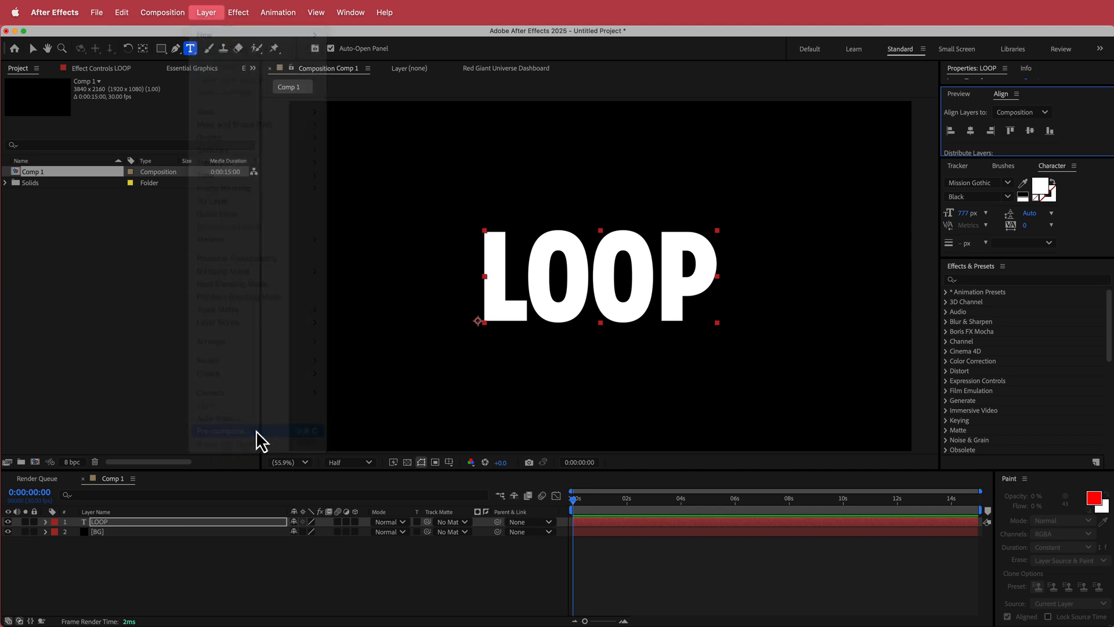
{"action": "left_click", "coordinate": [220, 431]}
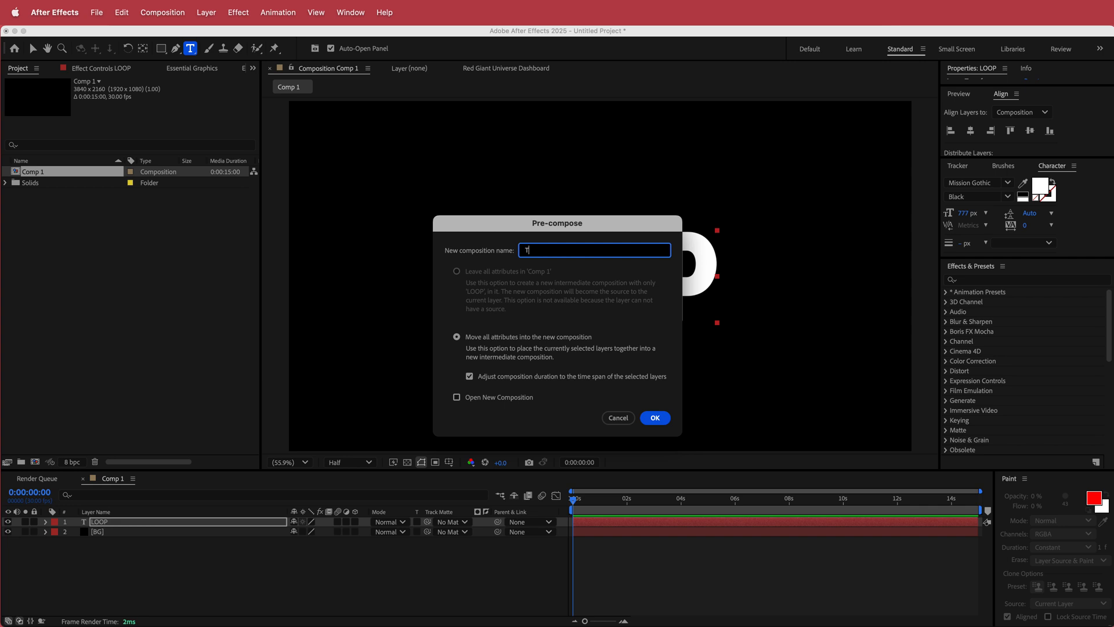
{"action": "left_click", "coordinate": [655, 417]}
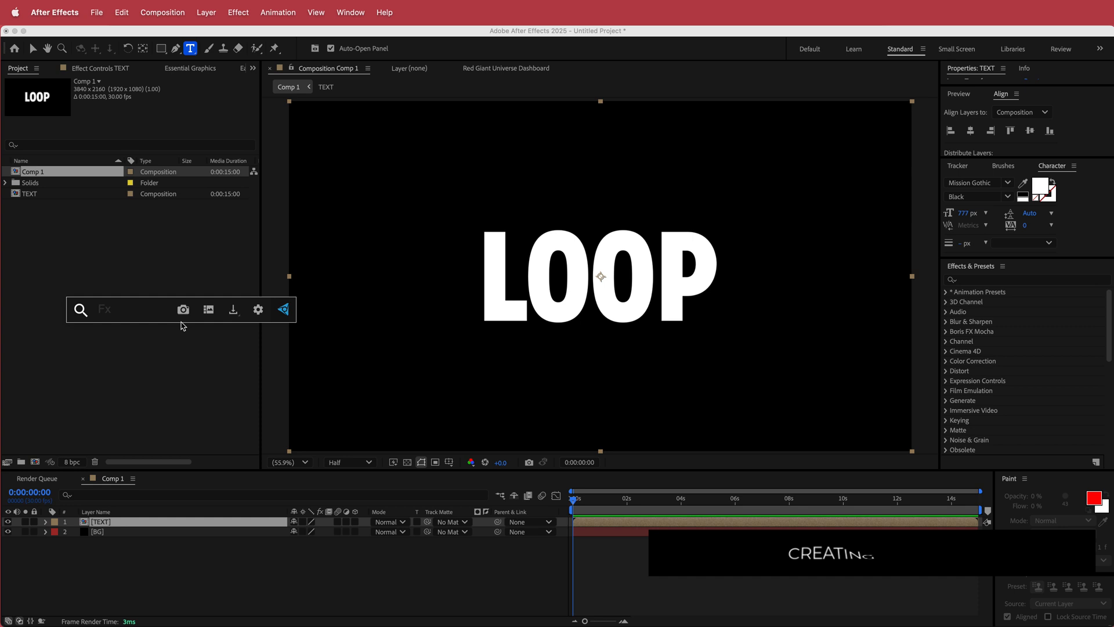
Step: Apply CC Vector Blur to TEXT with Direction Center, Amount 70, Map Softness 70
{"action": "type", "text": "vec"}
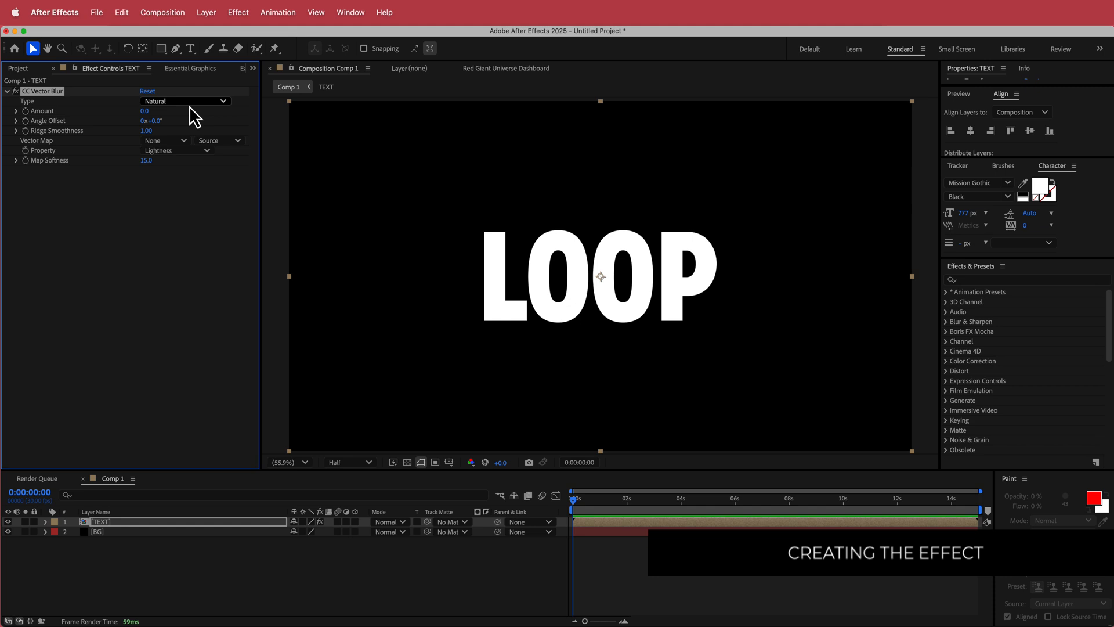
{"action": "left_click", "coordinate": [185, 101]}
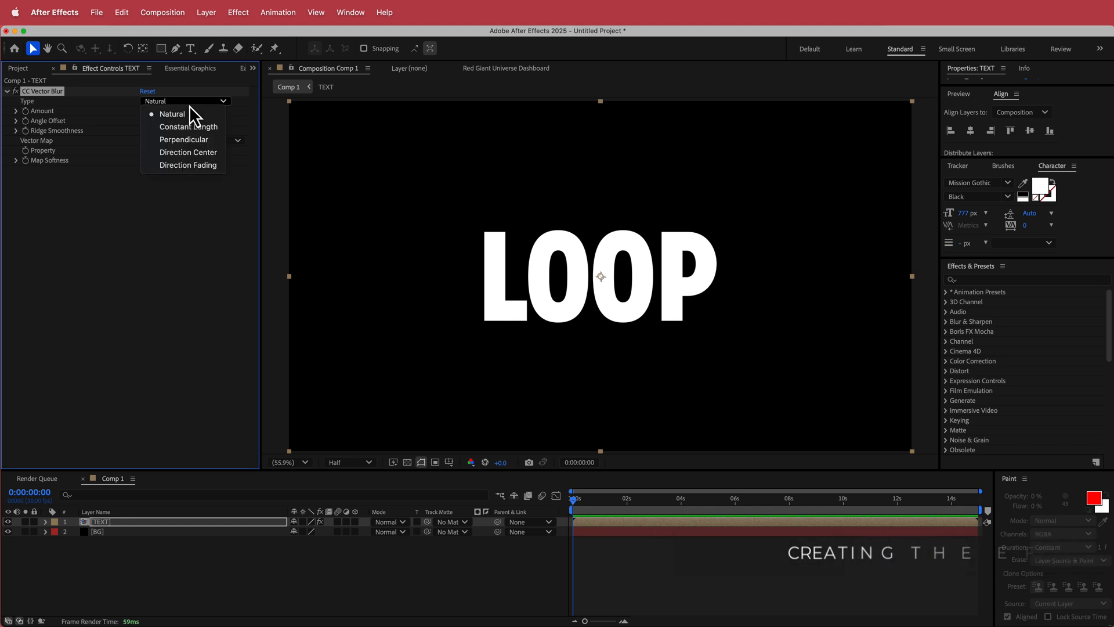
{"action": "left_click", "coordinate": [188, 152]}
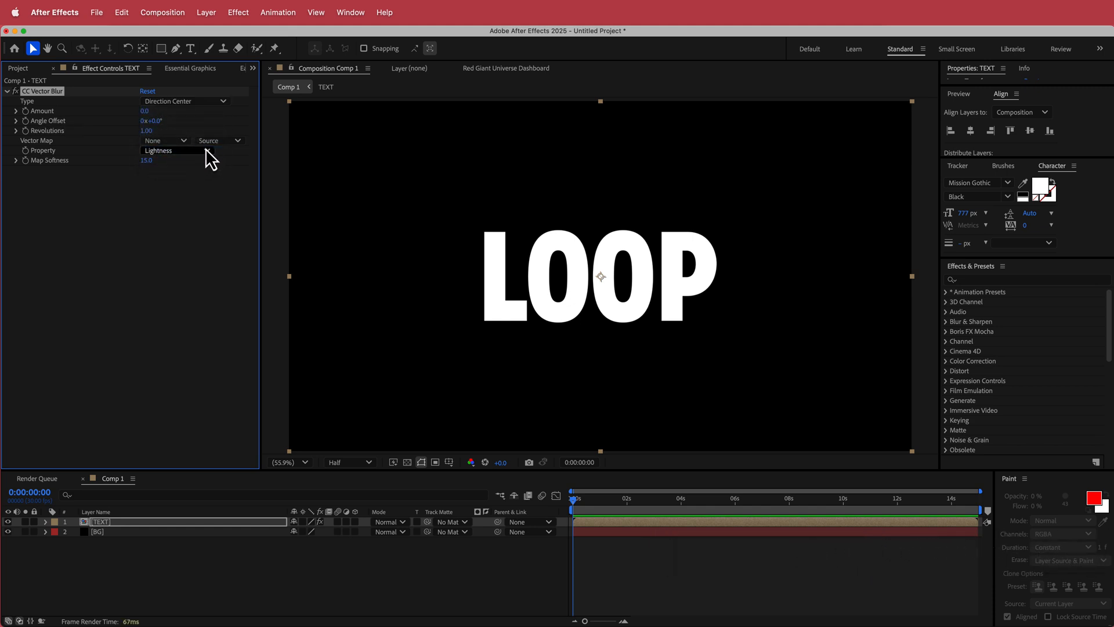
{"action": "left_click", "coordinate": [145, 111]}
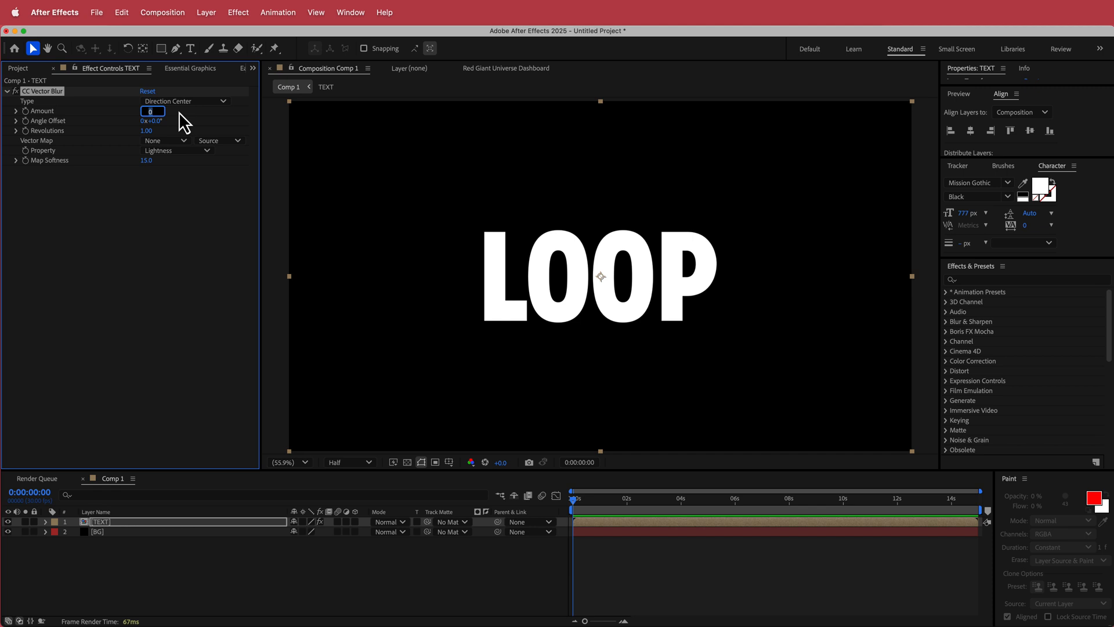
{"action": "type", "text": "70.0"}
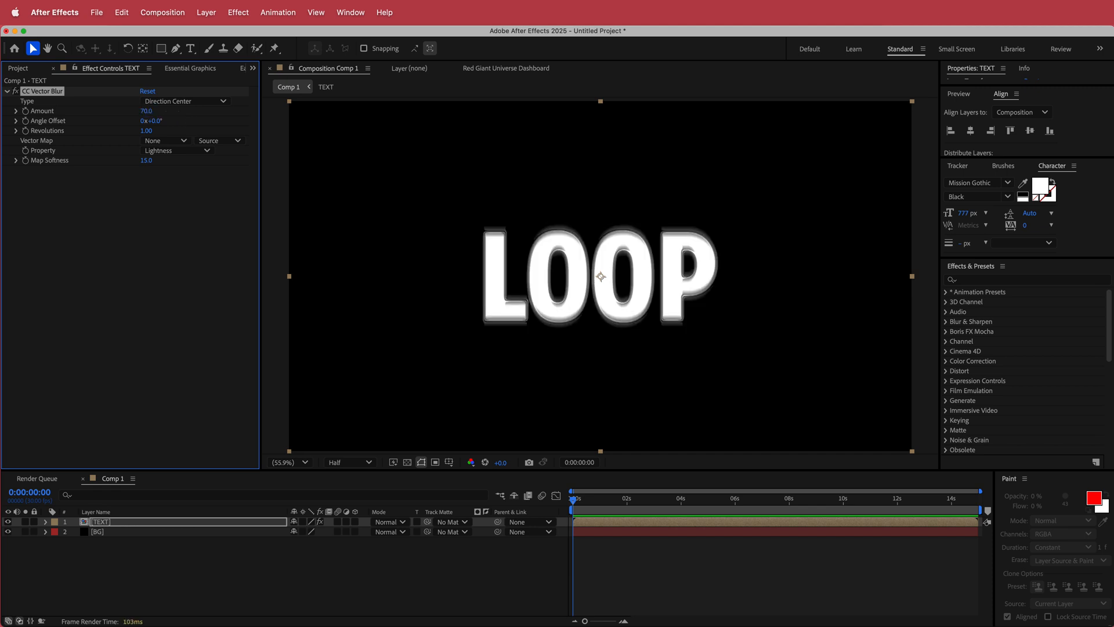
{"action": "mouse_move", "coordinate": [166, 172]}
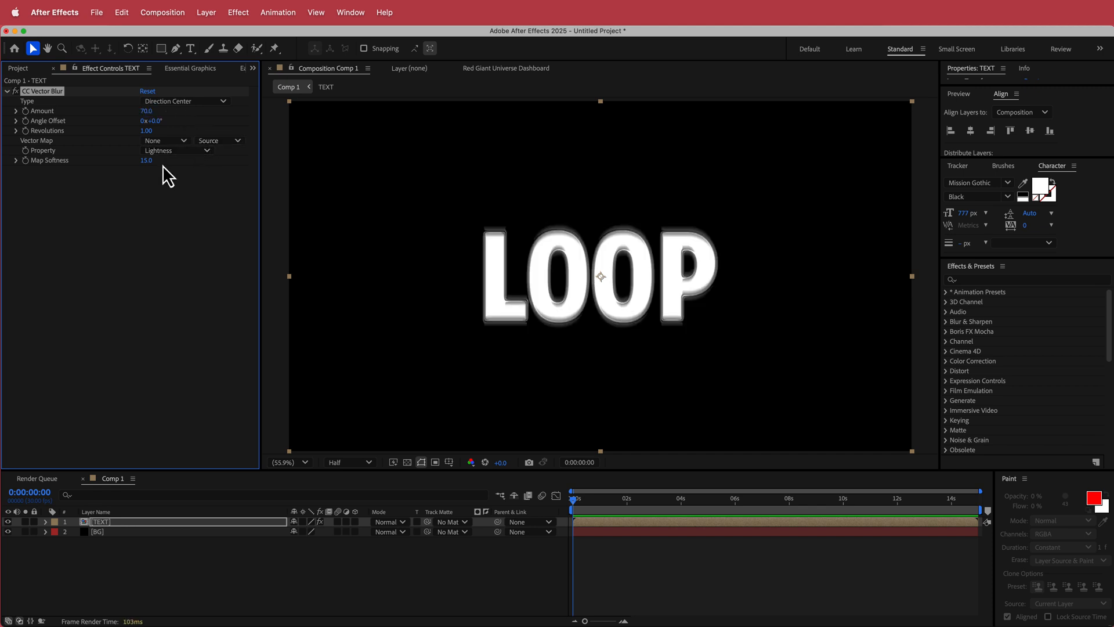
{"action": "left_click", "coordinate": [146, 160]}
{"action": "type", "text": "70"}
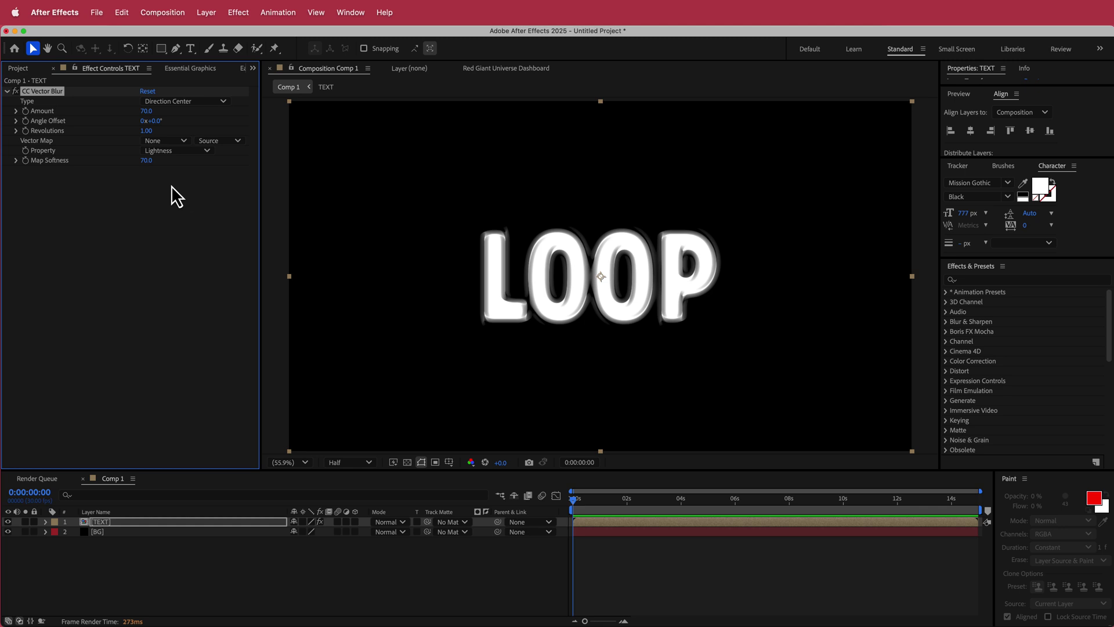
{"action": "mouse_move", "coordinate": [294, 265]}
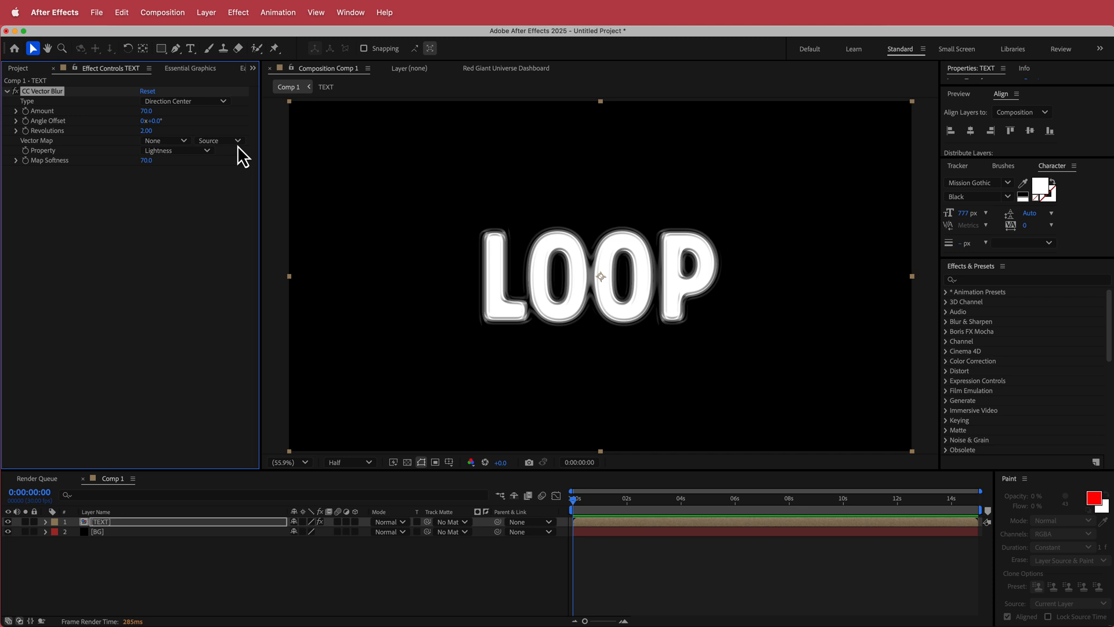
{"action": "mouse_move", "coordinate": [702, 315]}
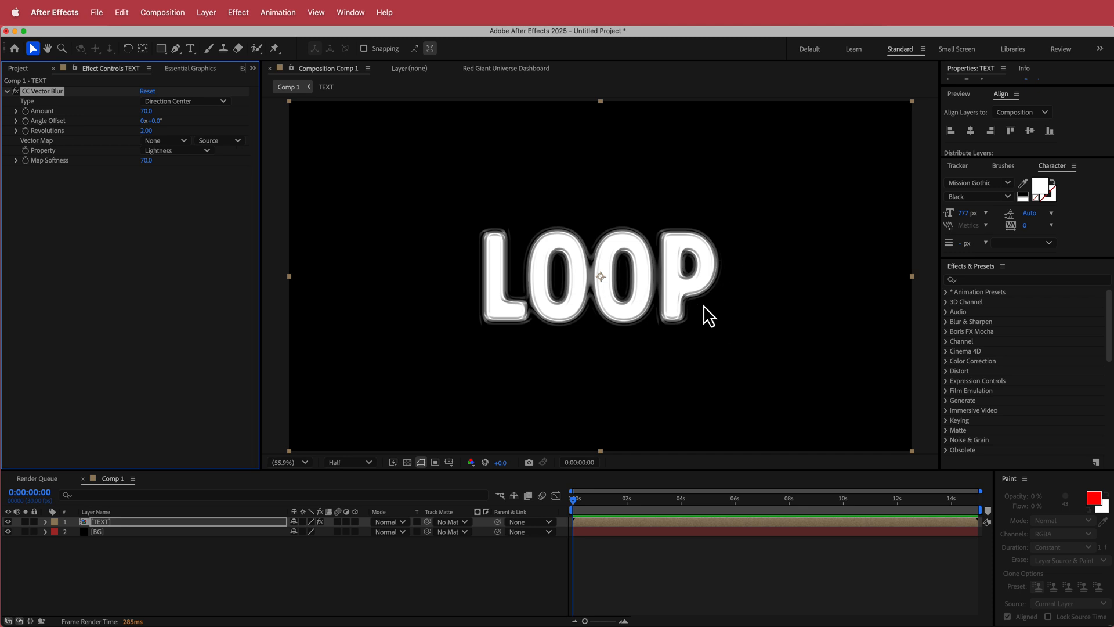
{"action": "mouse_move", "coordinate": [594, 283]}
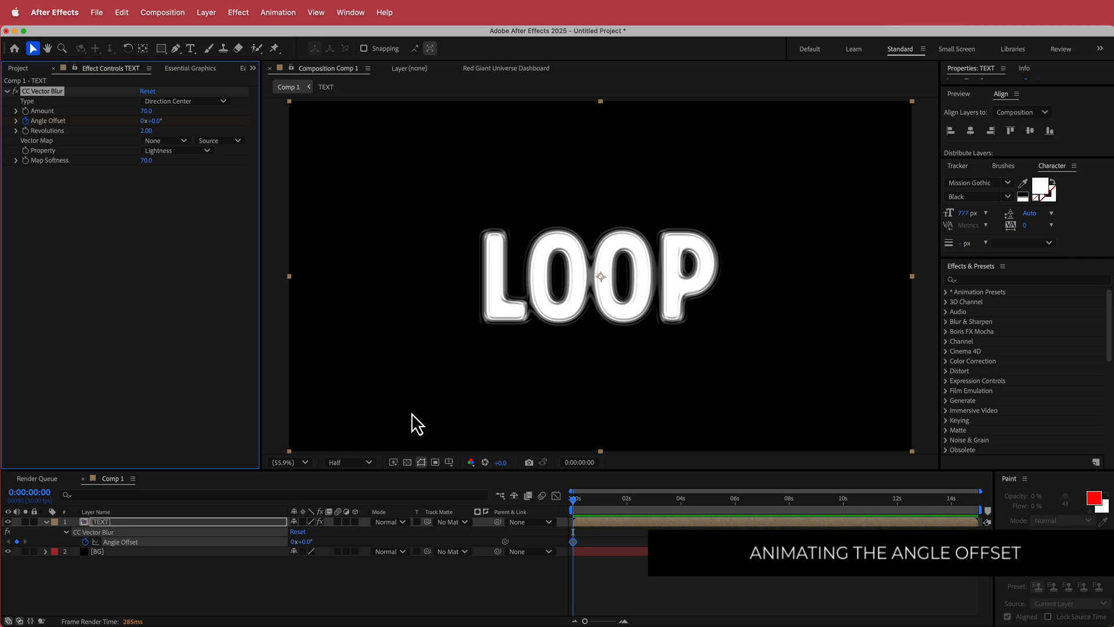
Step: Keyframe Vector Blur Angle Offset over about four seconds and loop it with loopOut()
{"action": "left_click", "coordinate": [676, 499]}
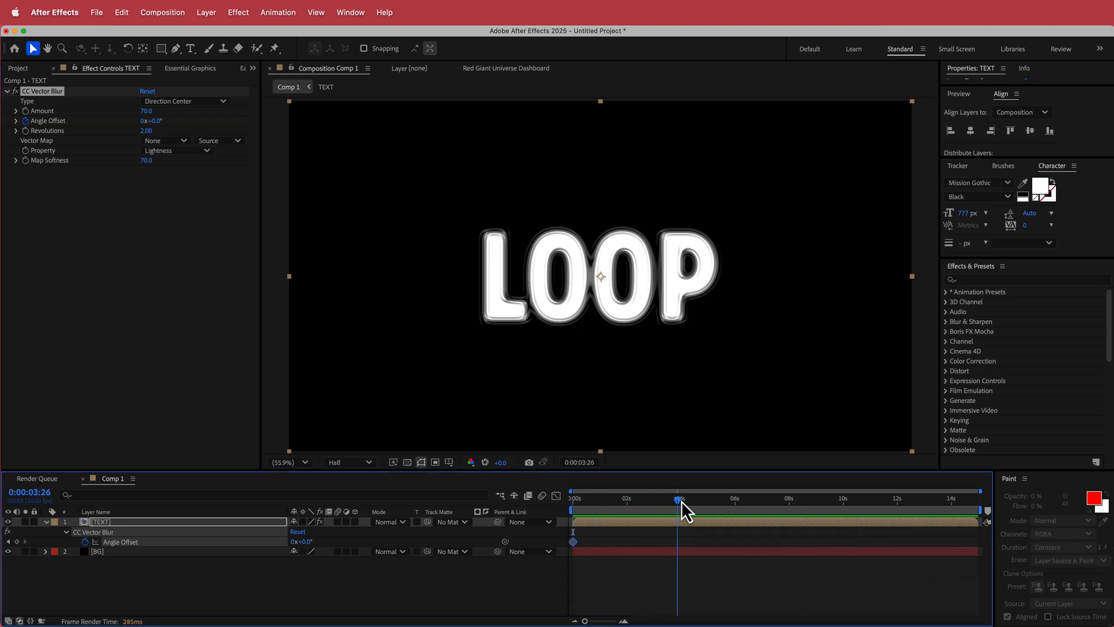
{"action": "left_click", "coordinate": [680, 498]}
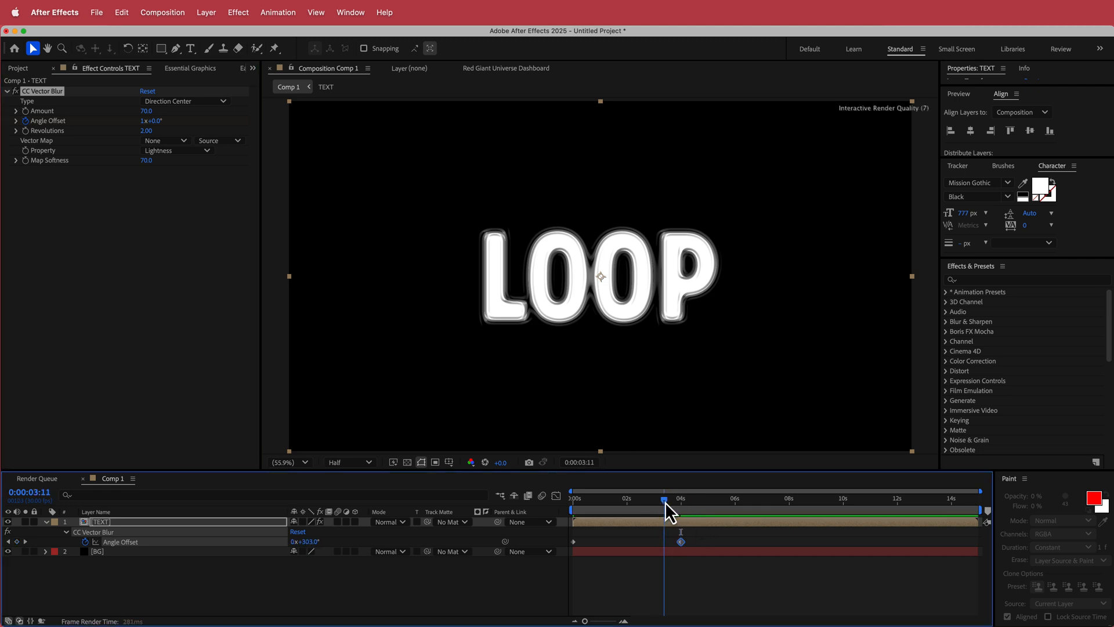
{"action": "left_click", "coordinate": [572, 499]}
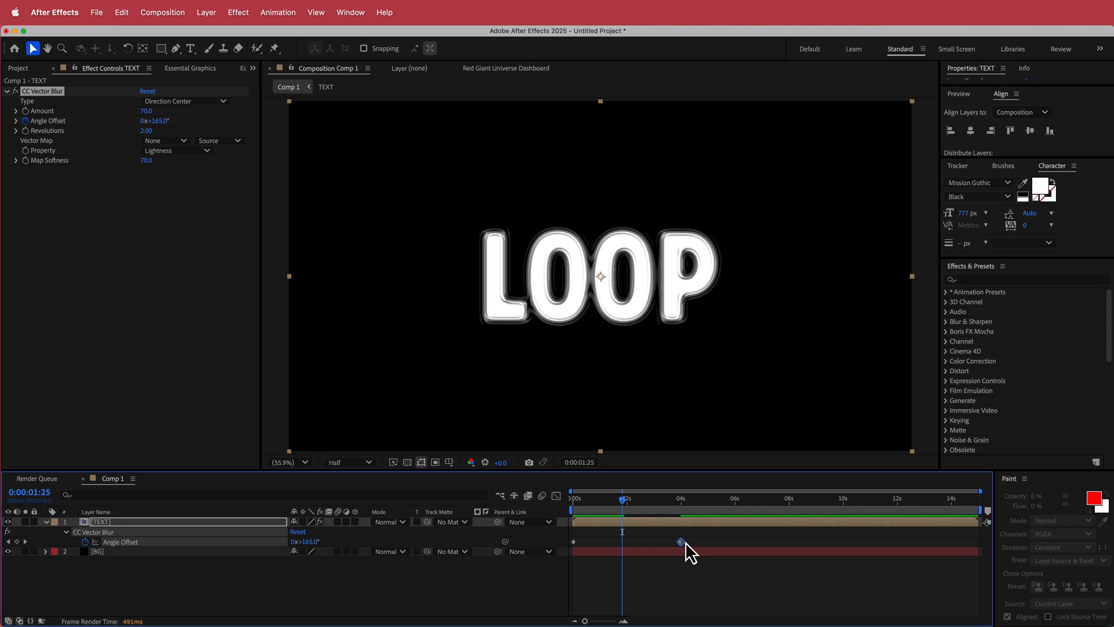
{"action": "mouse_move", "coordinate": [705, 567]}
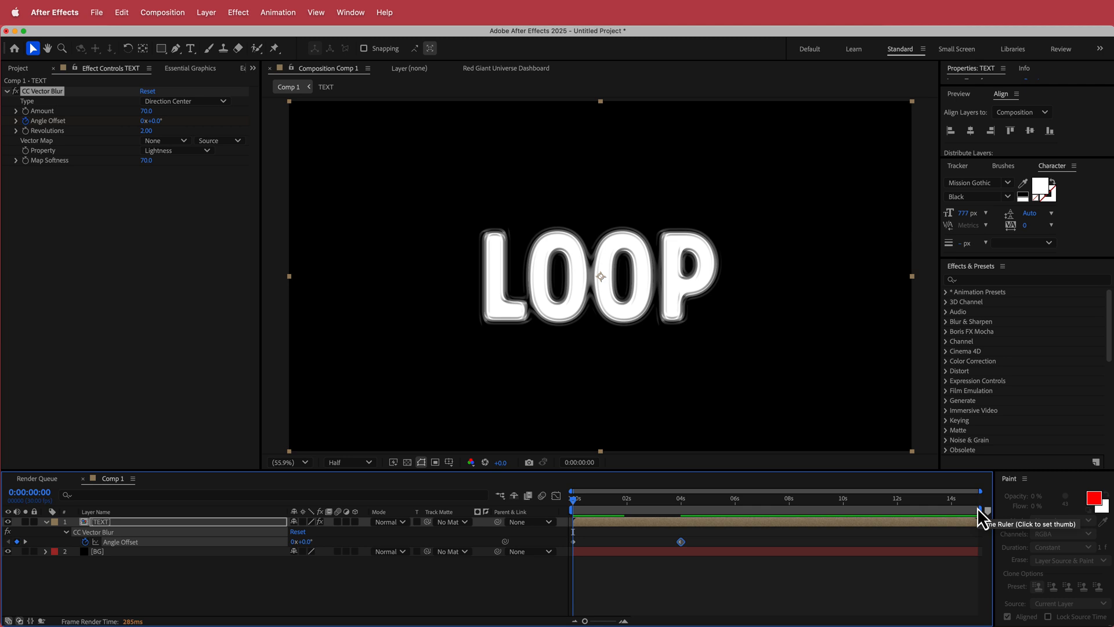
{"action": "mouse_move", "coordinate": [734, 519]}
{"action": "type", "text": "loopOut()"}
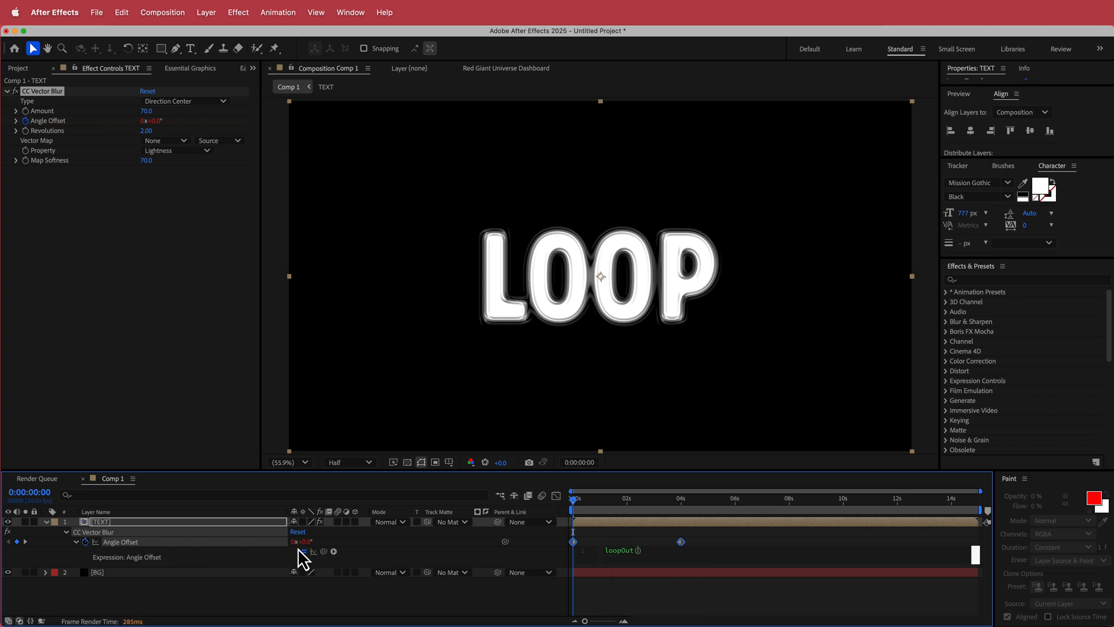
{"action": "left_click", "coordinate": [729, 499]}
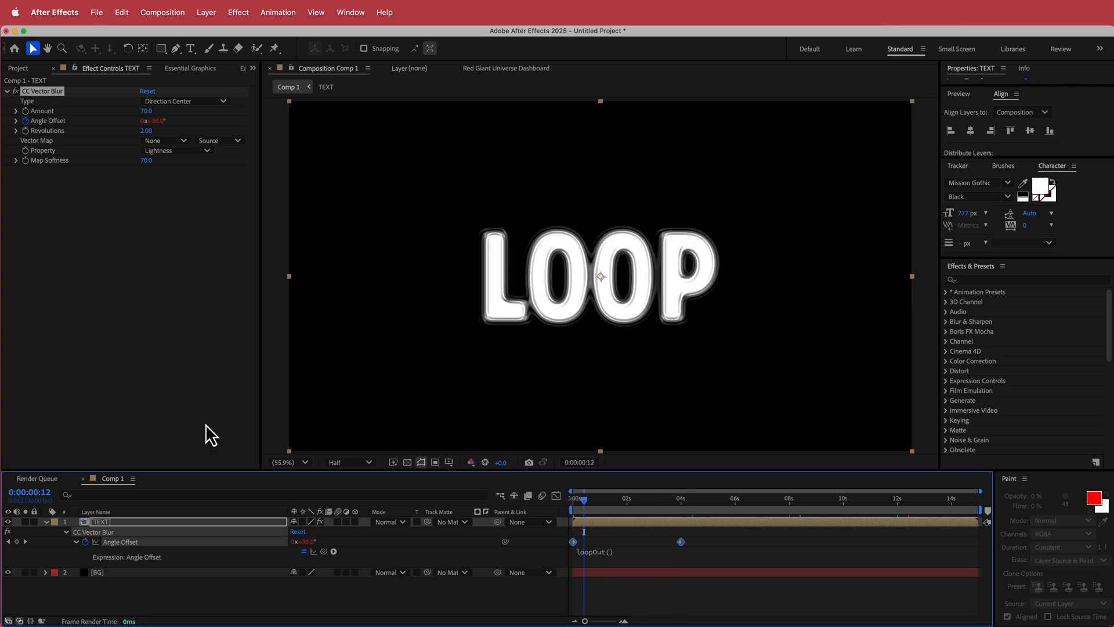
{"action": "mouse_move", "coordinate": [436, 611]}
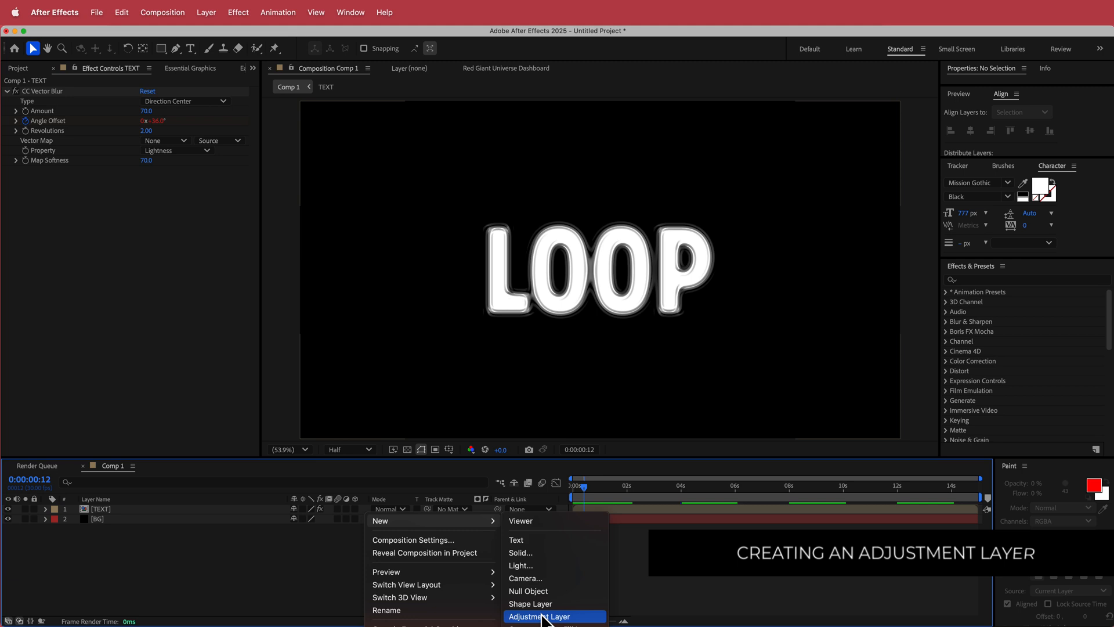
Step: Add an adjustment layer with CC Mr. Smoothie and tune Smoothness to about 4.4
{"action": "left_click", "coordinate": [543, 616]}
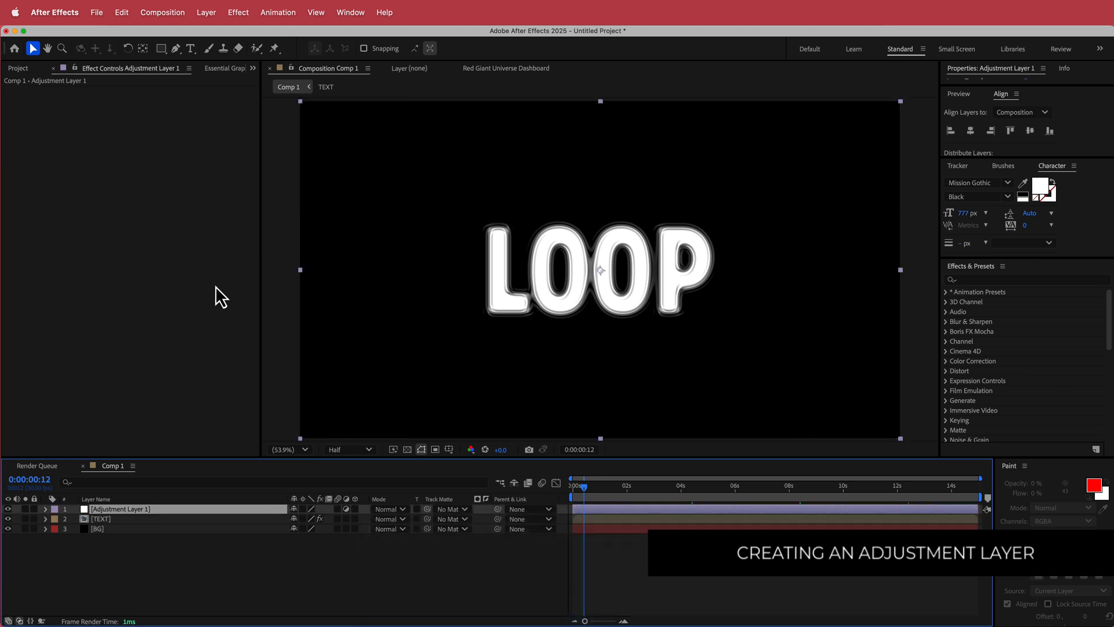
{"action": "mouse_move", "coordinate": [188, 287]}
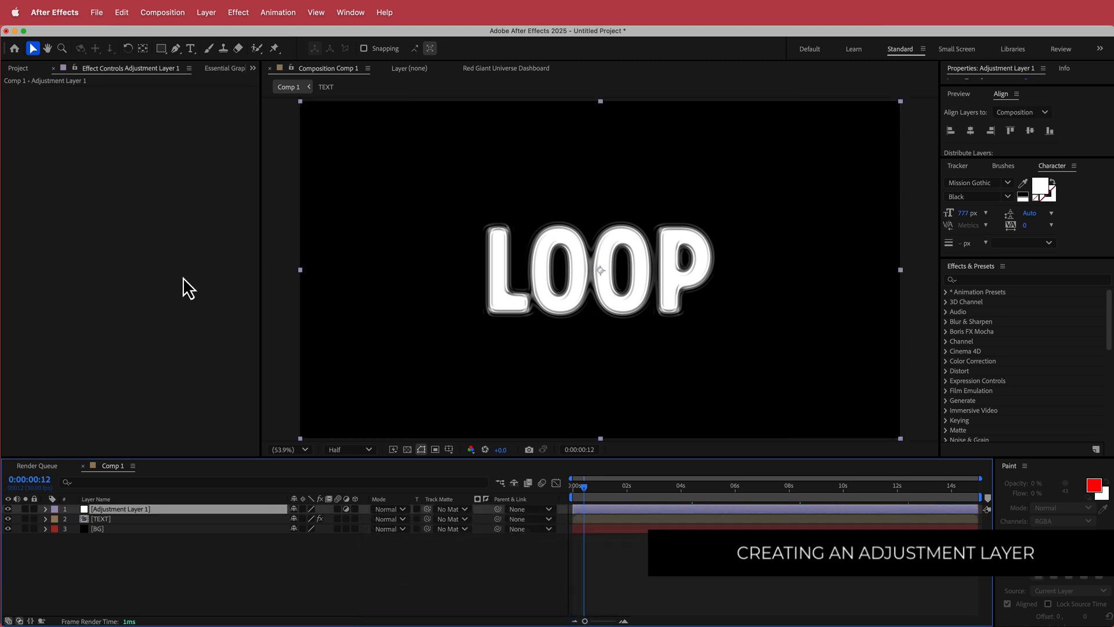
{"action": "type", "text": "sm"}
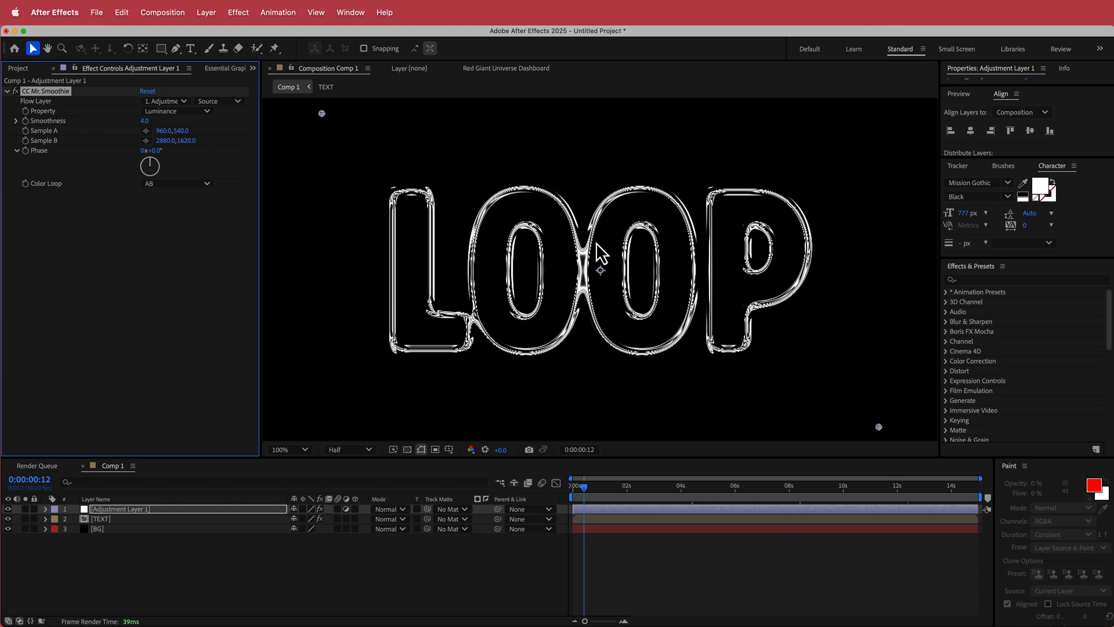
{"action": "mouse_move", "coordinate": [852, 241]}
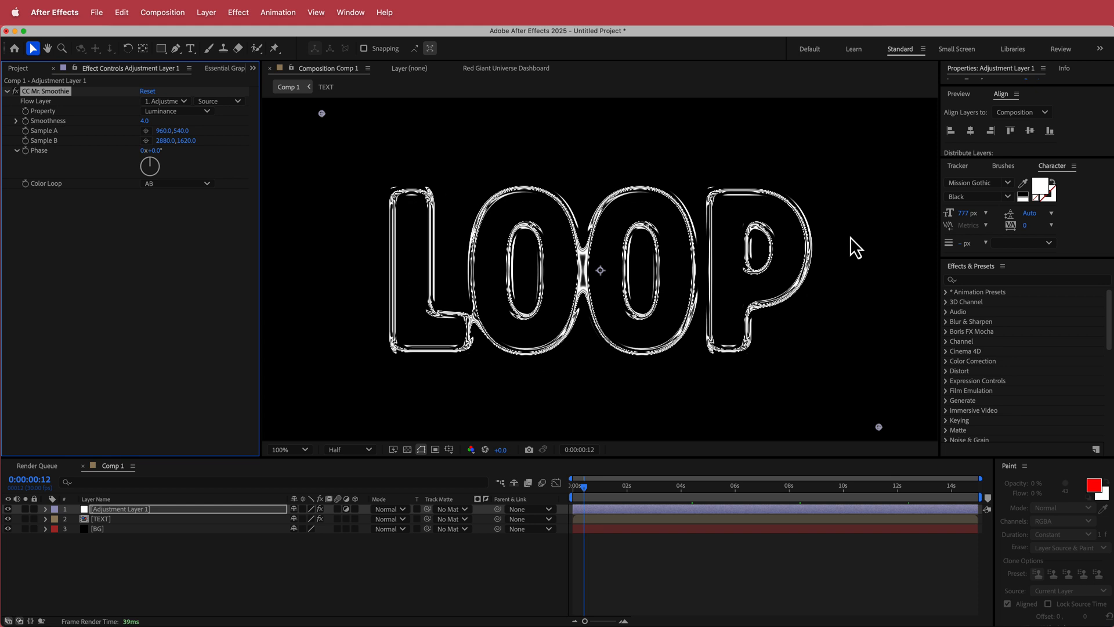
{"action": "mouse_move", "coordinate": [153, 144]}
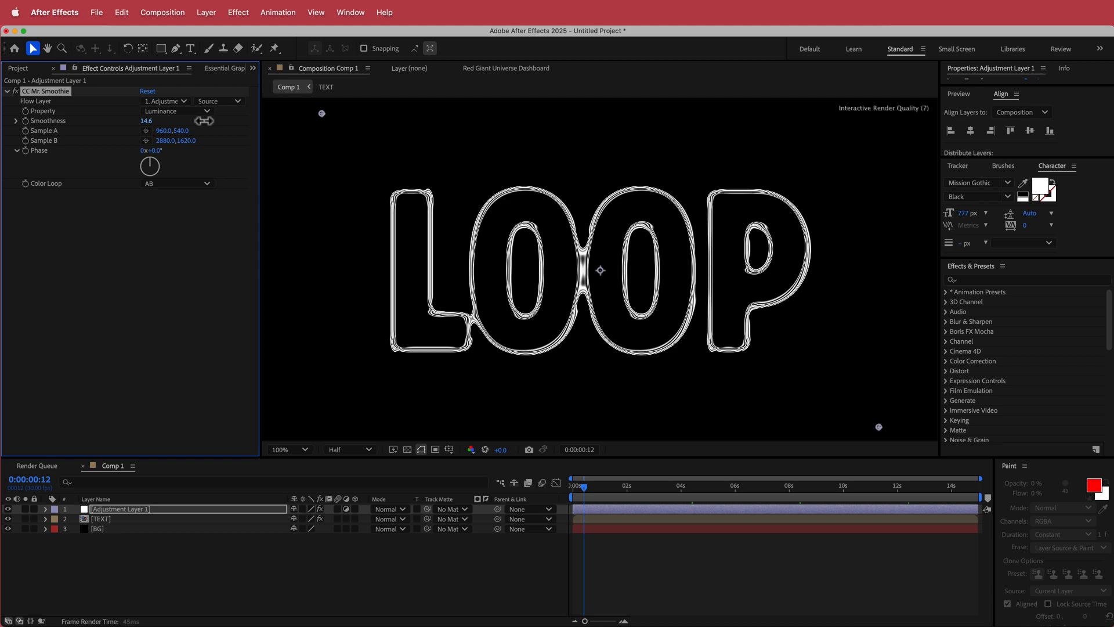
{"action": "left_click_drag", "start_coordinate": [178, 121], "coordinate": [120, 121]}
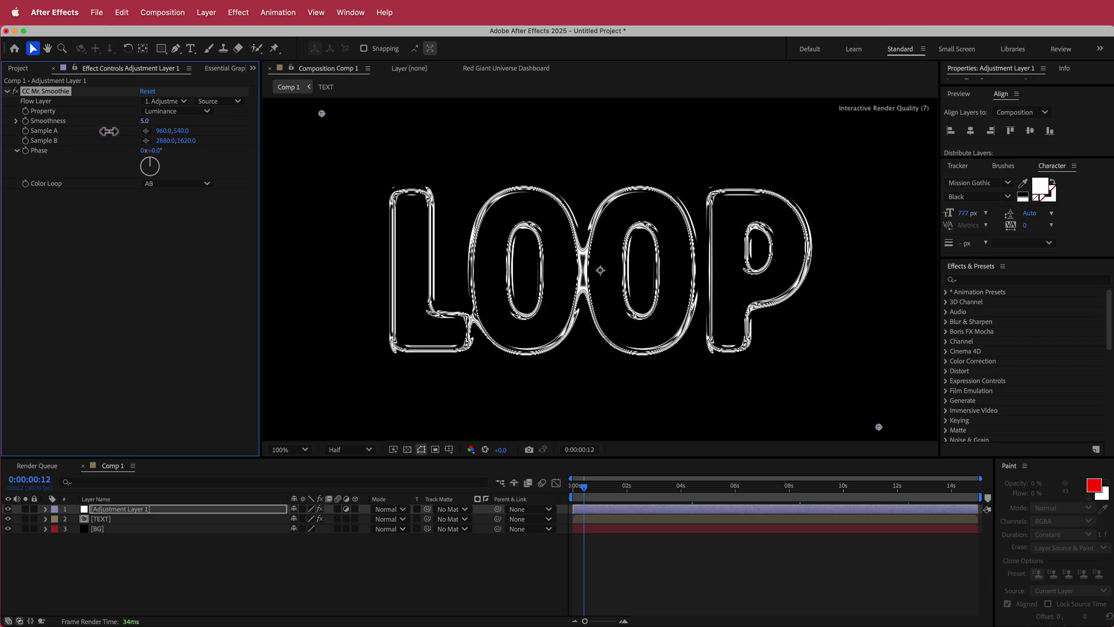
{"action": "left_click_drag", "start_coordinate": [149, 121], "coordinate": [142, 139]}
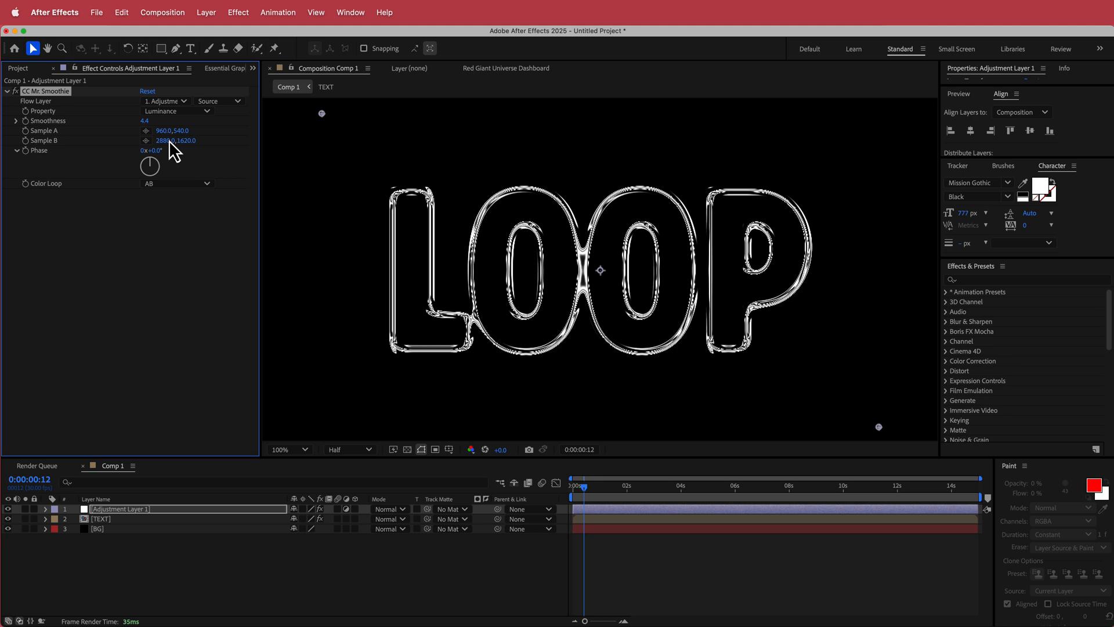
{"action": "mouse_move", "coordinate": [569, 280]}
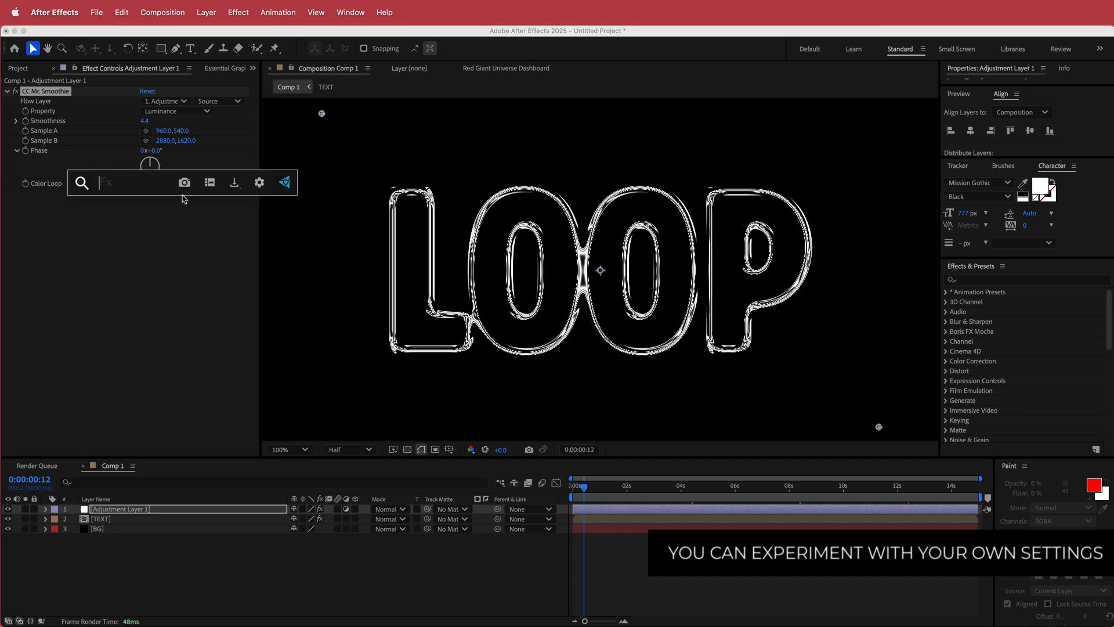
Step: Apply CC Glass, lower Mr. Smoothie Smoothness to 3.5, and set glass Metal to 0
{"action": "type", "text": "g"}
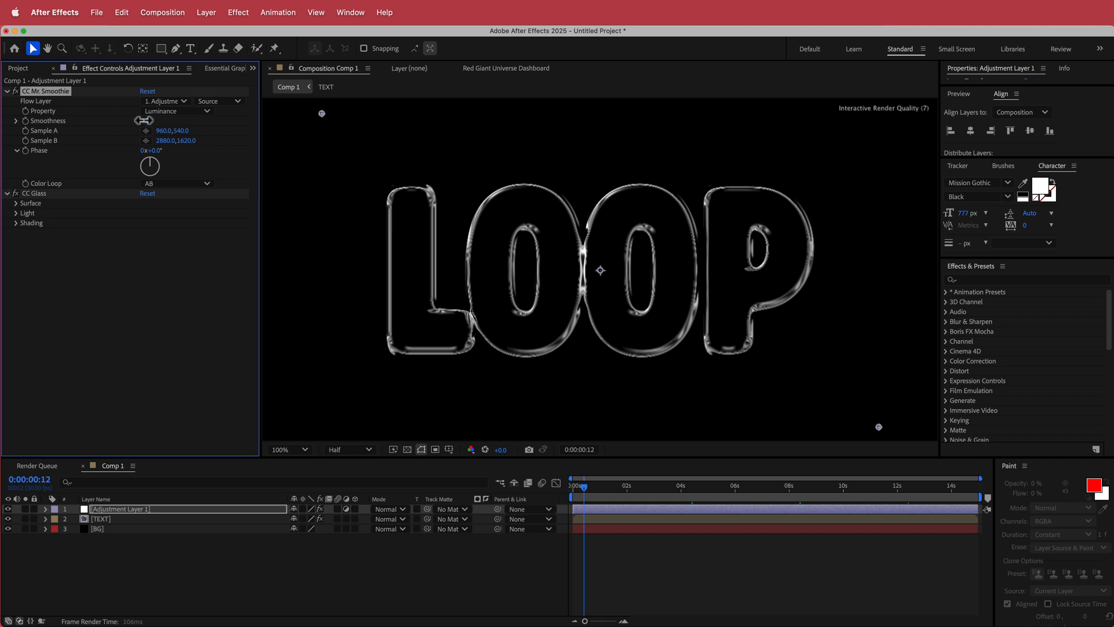
{"action": "left_click_drag", "start_coordinate": [145, 120], "coordinate": [139, 120]}
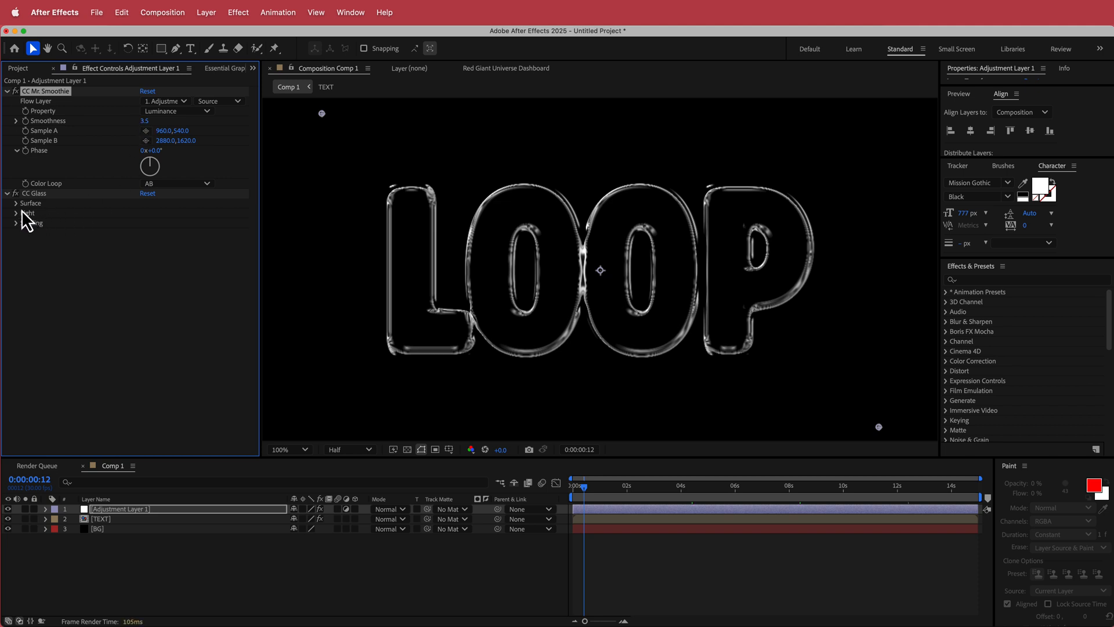
{"action": "left_click", "coordinate": [16, 203]}
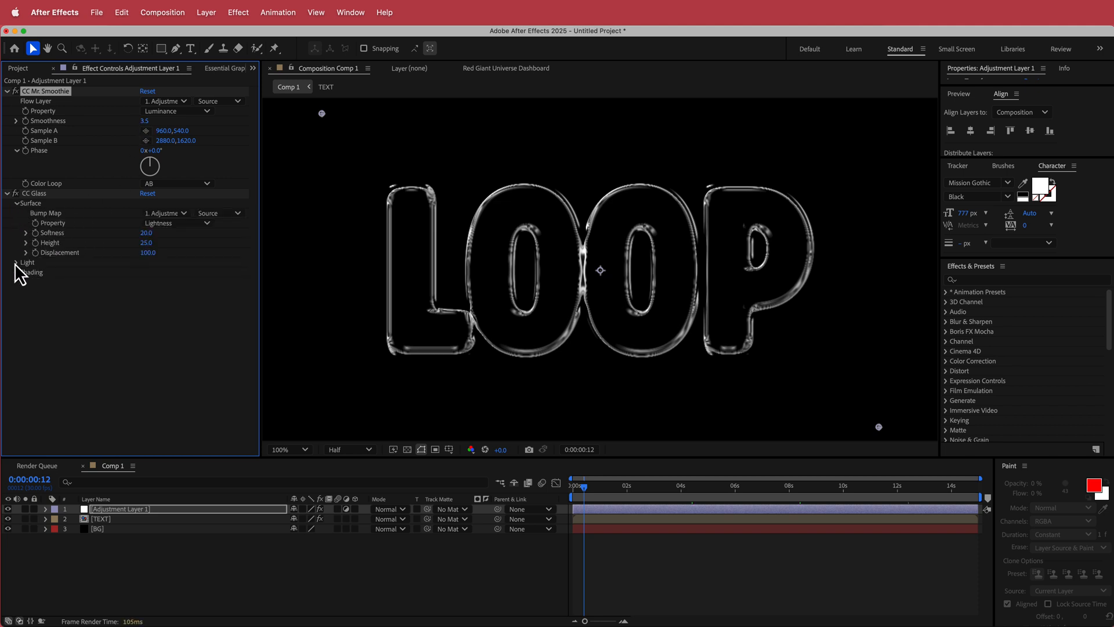
{"action": "left_click", "coordinate": [17, 271]}
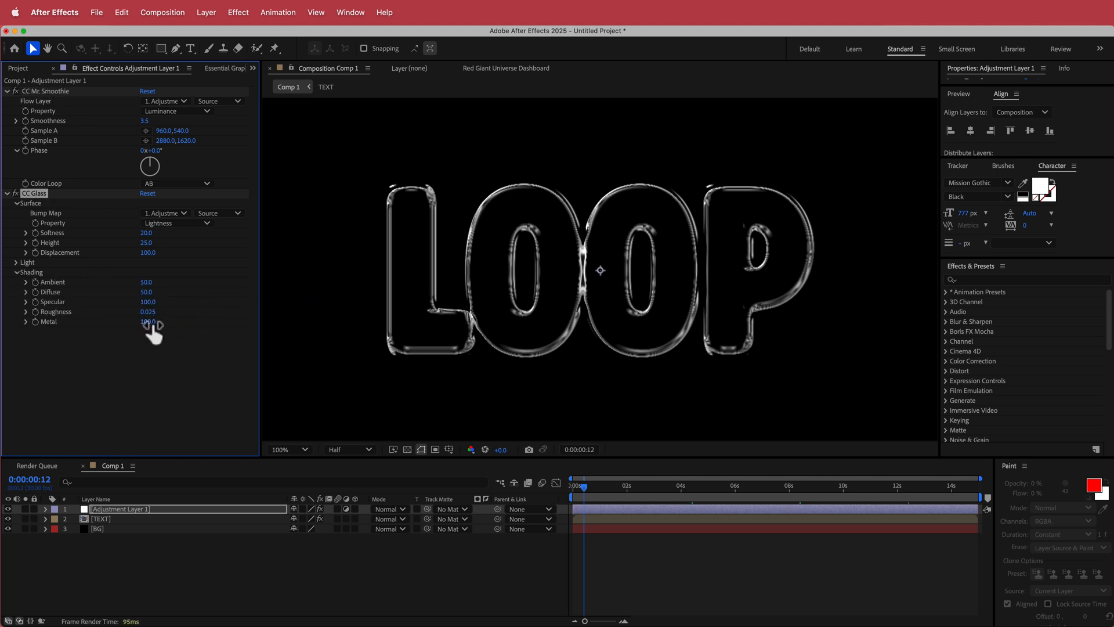
{"action": "left_click_drag", "start_coordinate": [149, 320], "coordinate": [85, 320]}
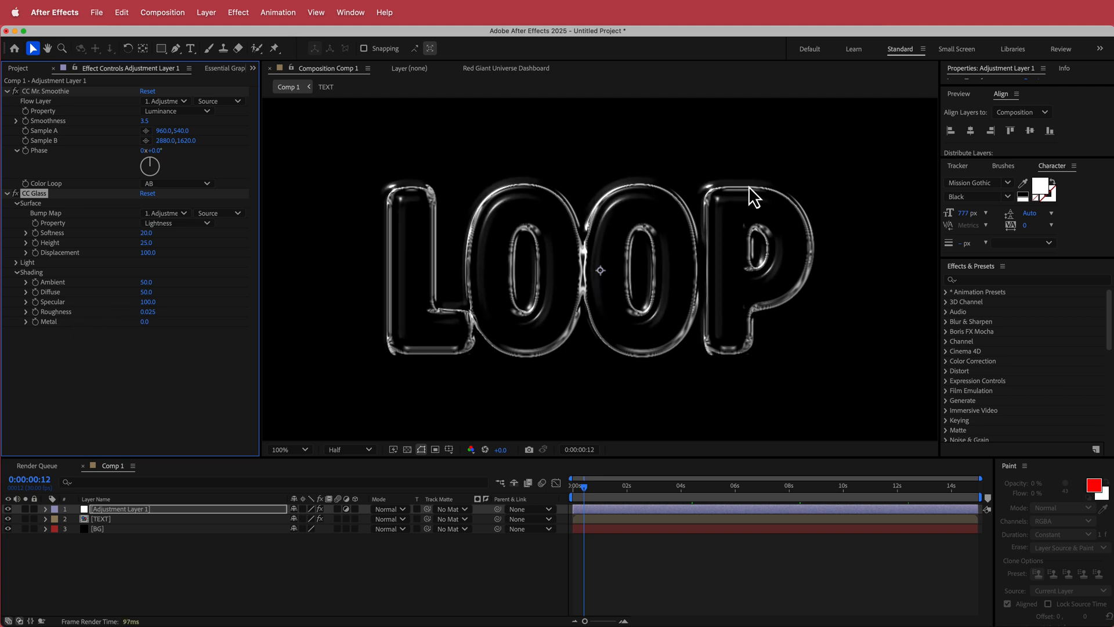
{"action": "mouse_move", "coordinate": [555, 202]}
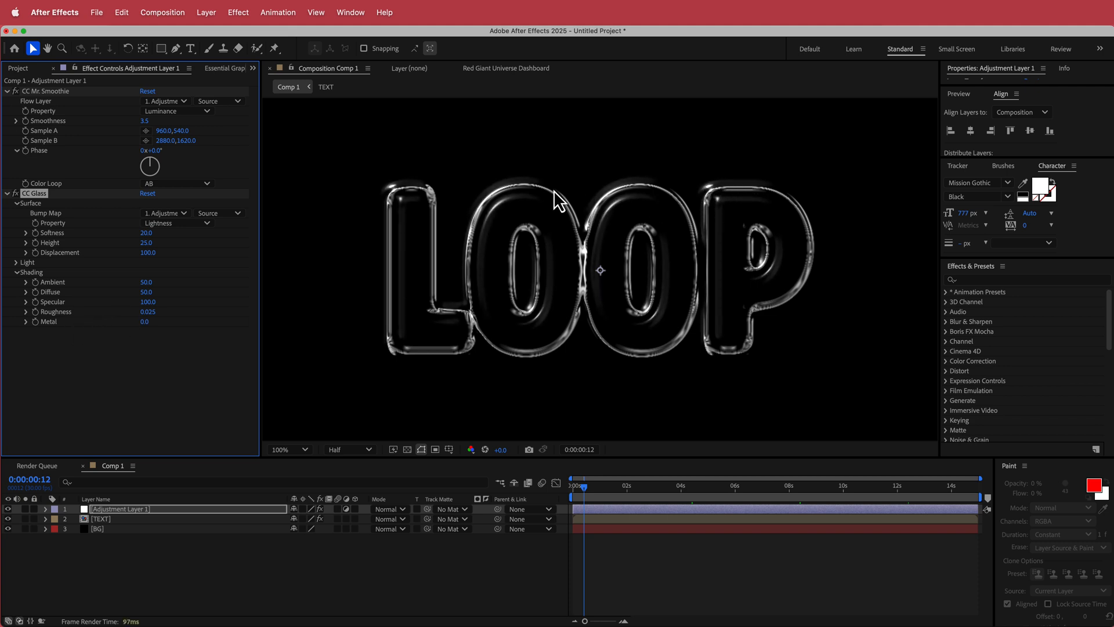
{"action": "mouse_move", "coordinate": [438, 214]}
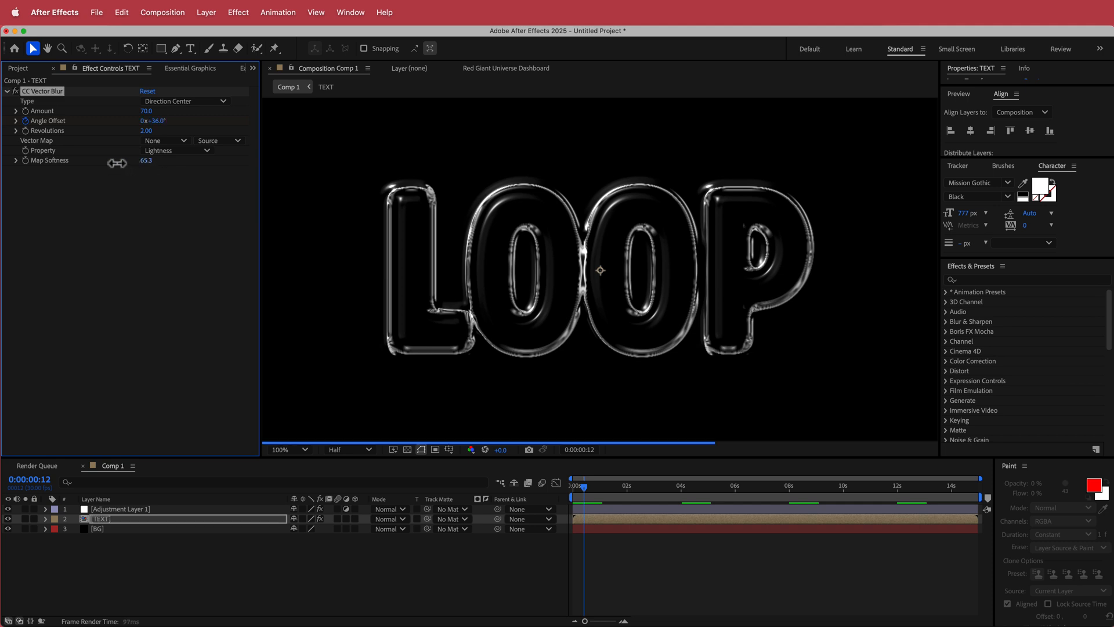
Step: Scrub the TEXT layer's Vector Blur Map Softness from 70 down to about 50
{"action": "left_click_drag", "start_coordinate": [149, 161], "coordinate": [135, 160]}
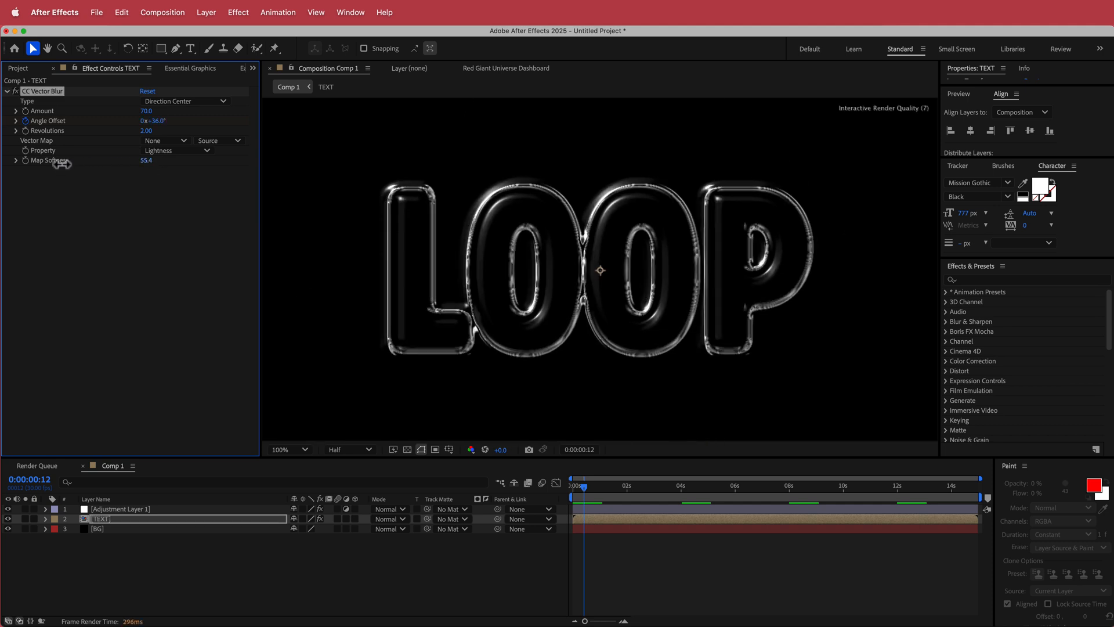
{"action": "left_click_drag", "start_coordinate": [146, 160], "coordinate": [147, 174]}
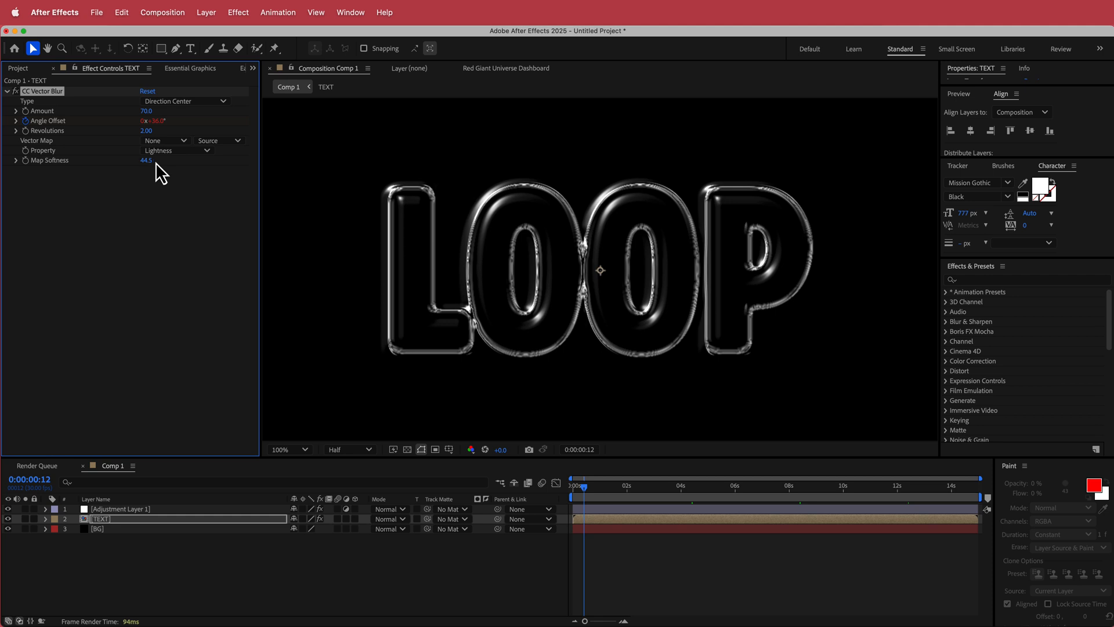
{"action": "left_click_drag", "start_coordinate": [147, 160], "coordinate": [163, 160]}
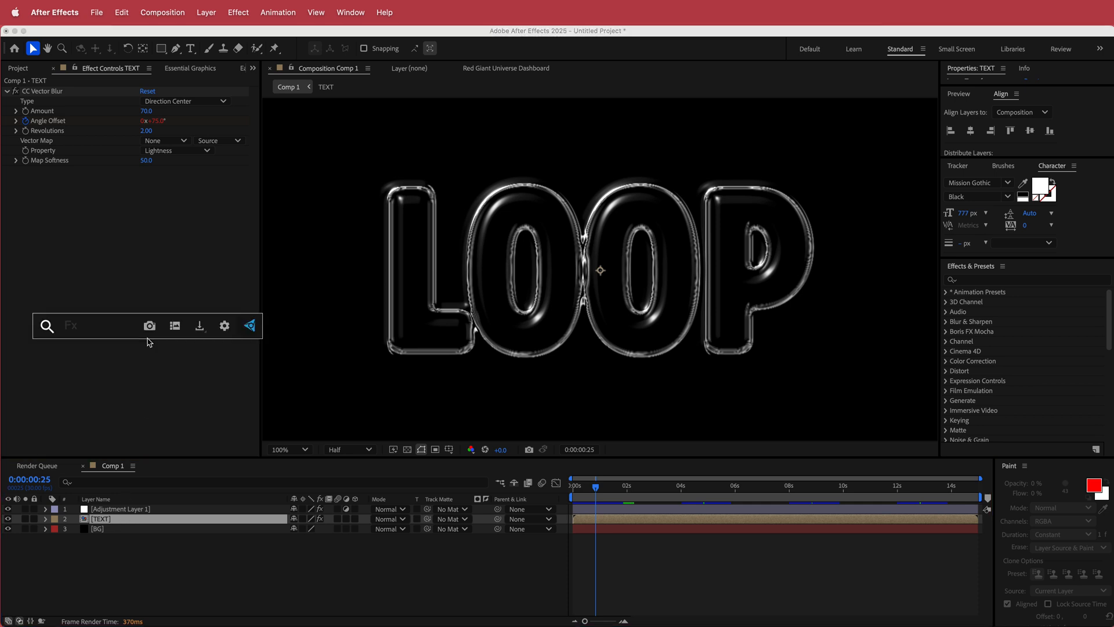
Step: Apply Glow to the TEXT layer and widen its Glow Radius to 188
{"action": "type", "text": "glow"}
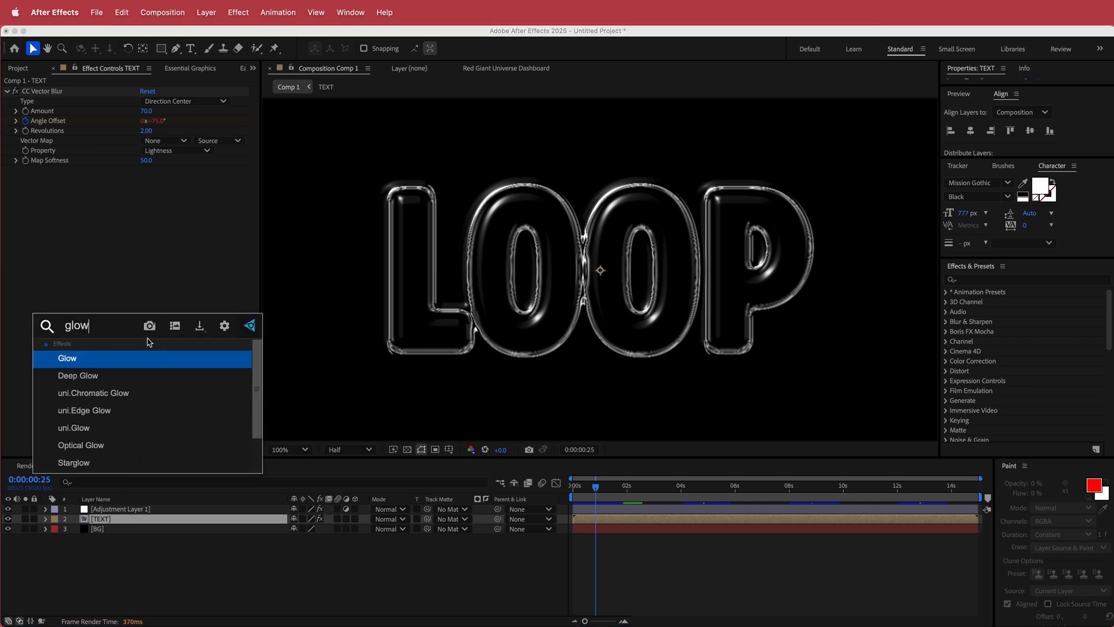
{"action": "double_click", "coordinate": [68, 359]}
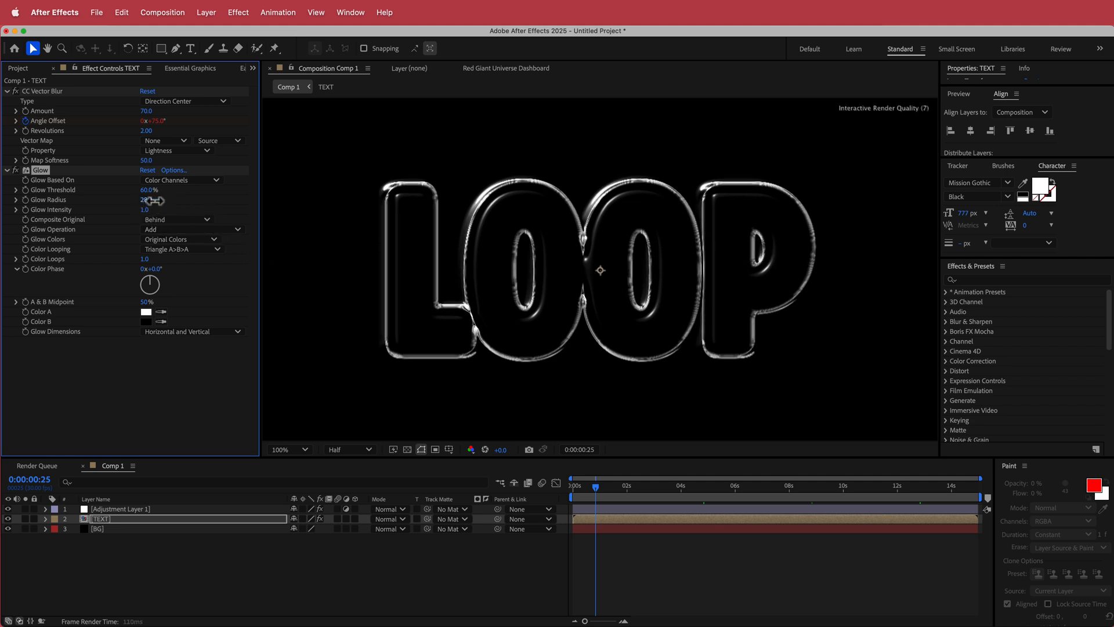
{"action": "left_click_drag", "start_coordinate": [145, 200], "coordinate": [207, 200]}
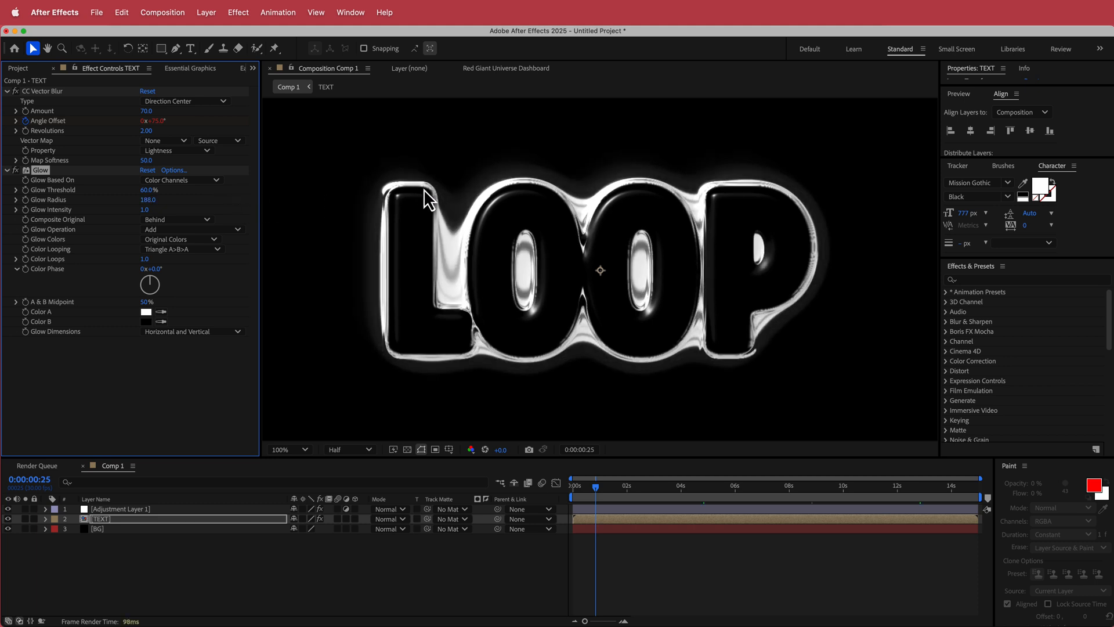
{"action": "mouse_move", "coordinate": [750, 342]}
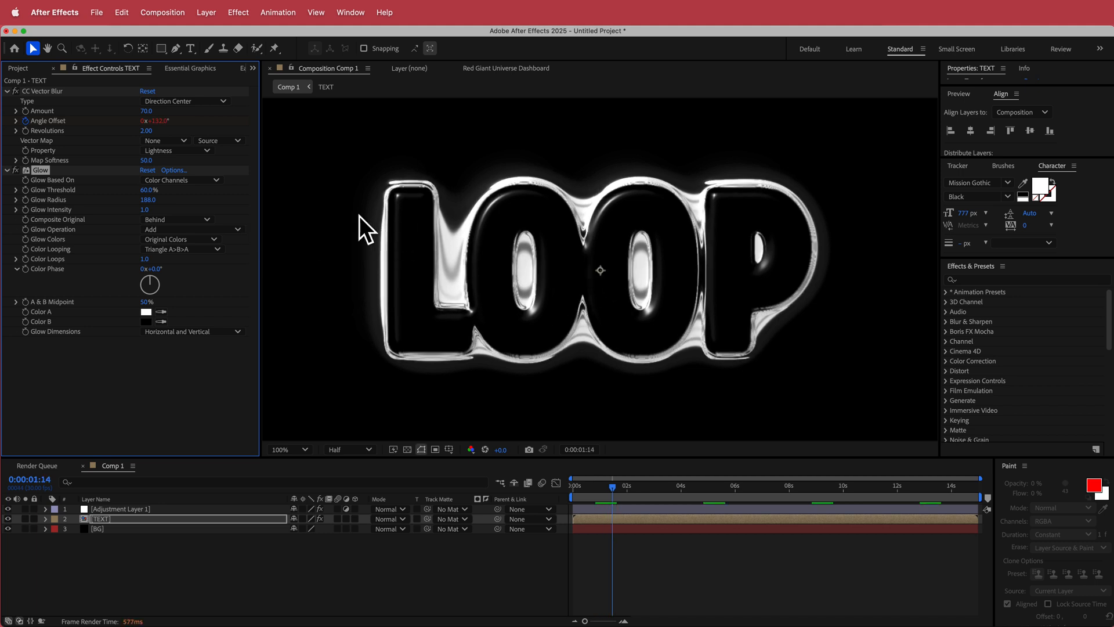
{"action": "mouse_move", "coordinate": [282, 200]}
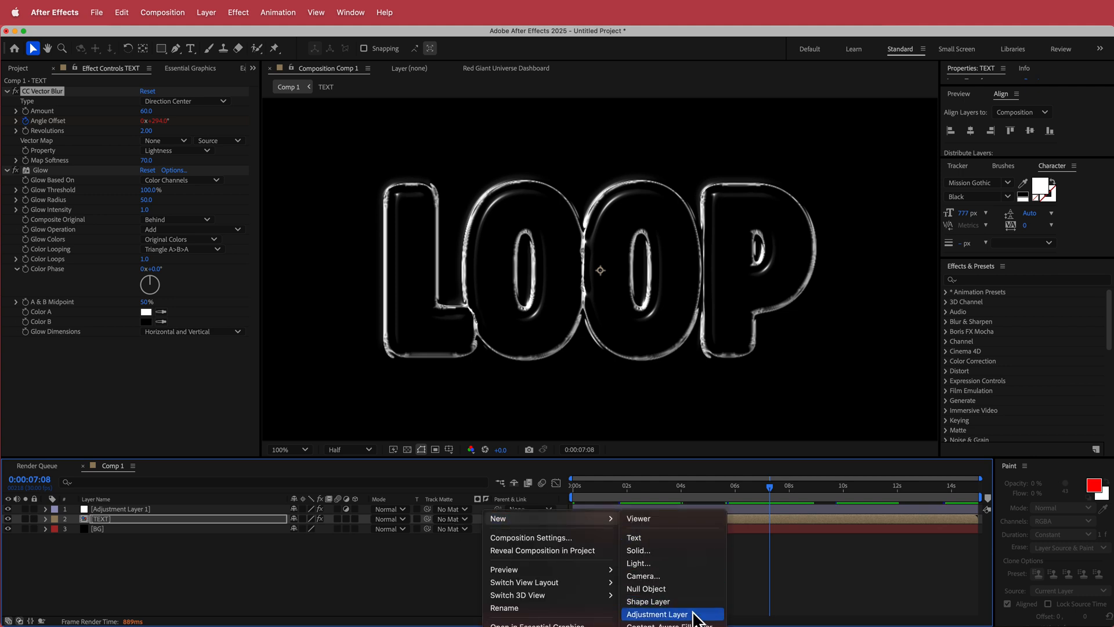
Step: Add a new adjustment layer with Noise at amount 10, then scrub the timeline to preview the grain
{"action": "left_click", "coordinate": [661, 614]}
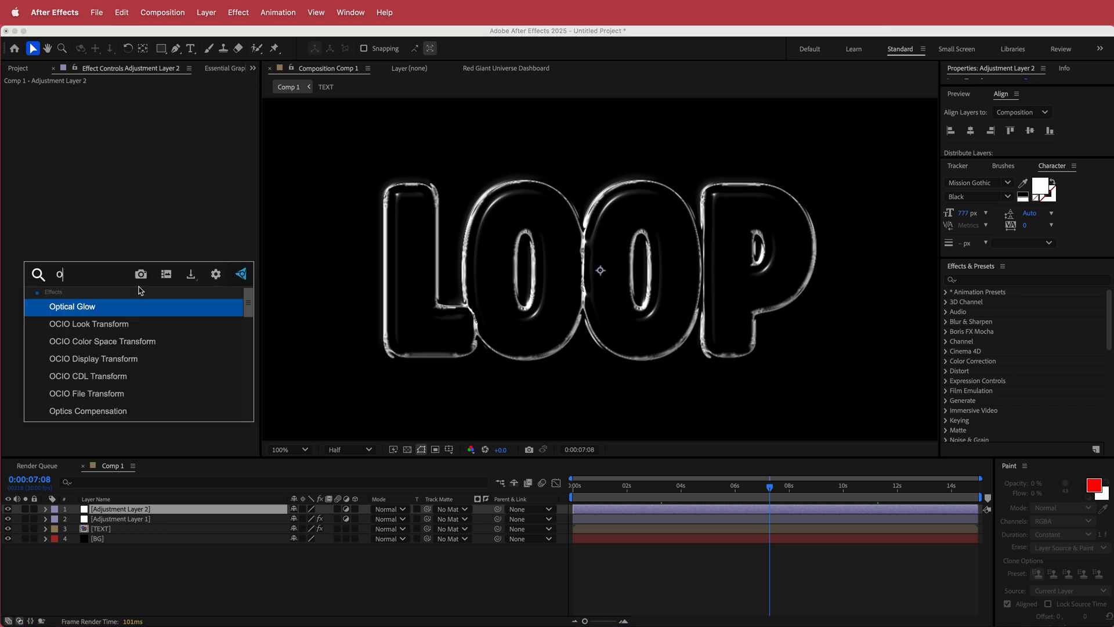
{"action": "type", "text": "ois"}
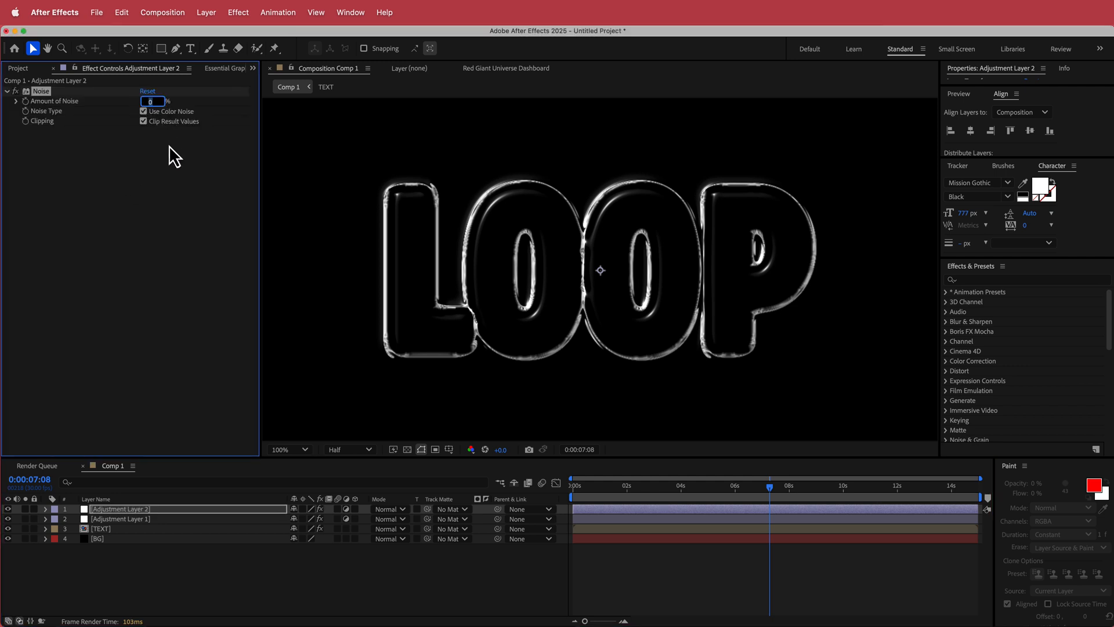
{"action": "type", "text": "10.0"}
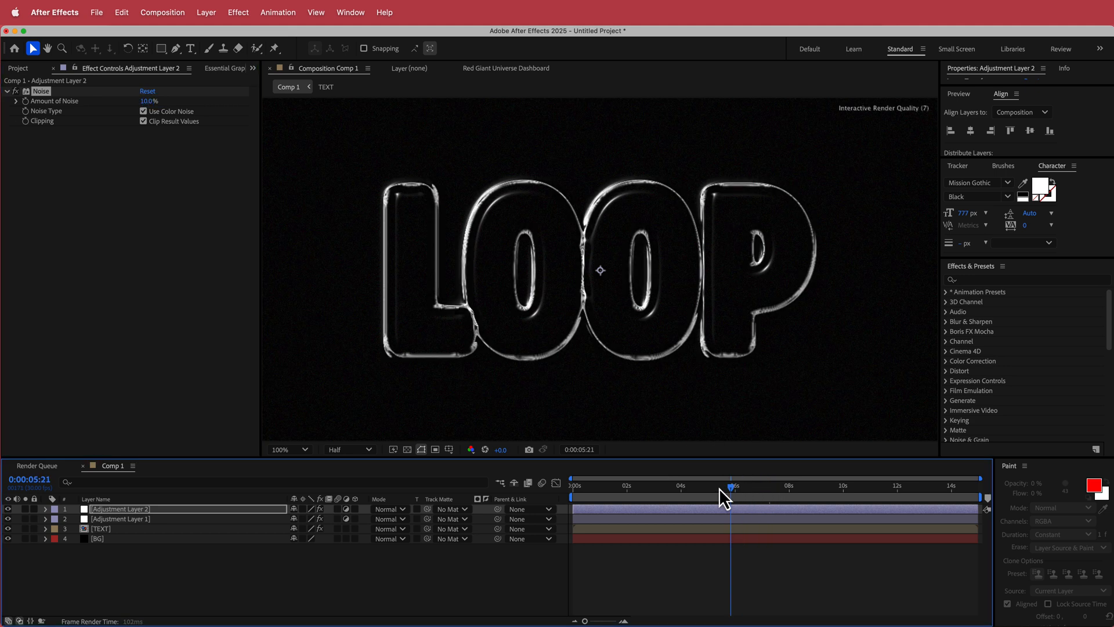
{"action": "left_click_drag", "start_coordinate": [728, 485], "coordinate": [697, 485]}
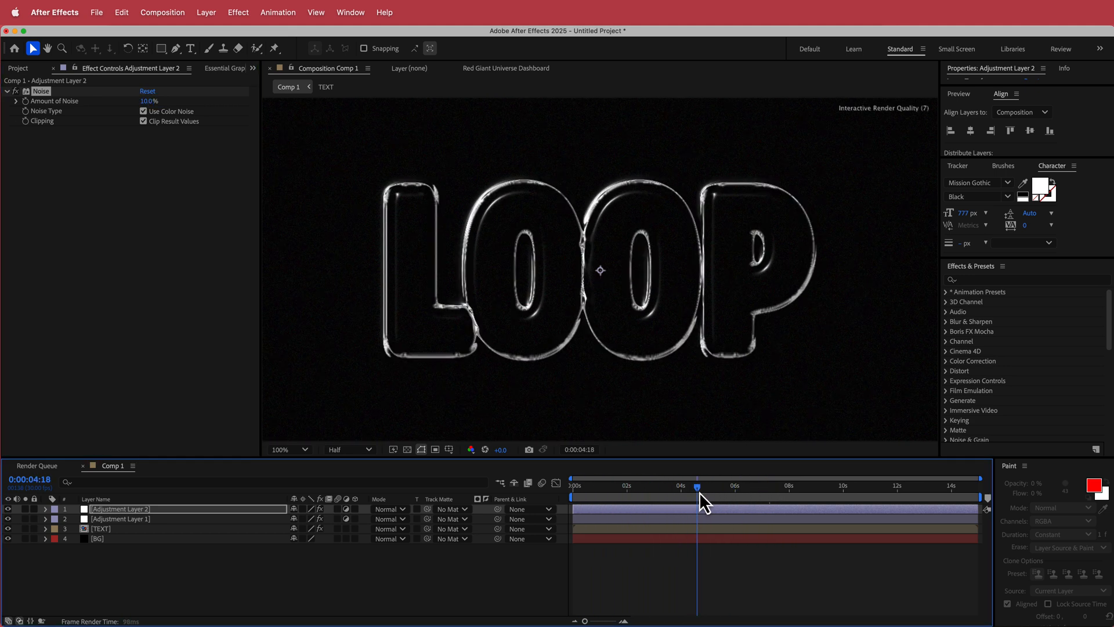
{"action": "left_click_drag", "start_coordinate": [697, 486], "coordinate": [641, 486]}
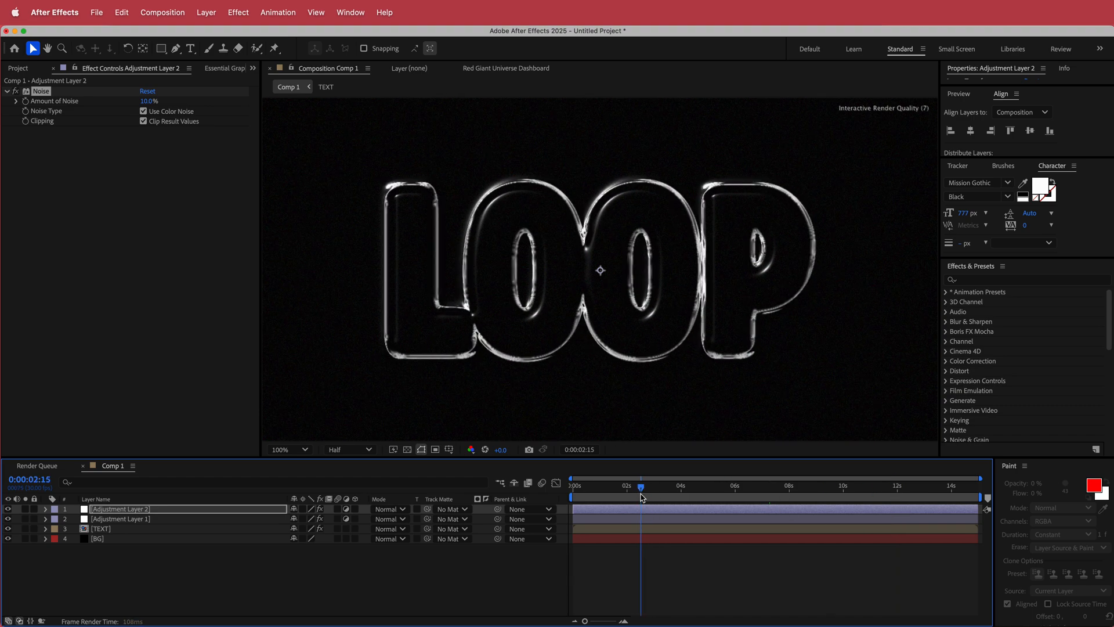
{"action": "mouse_move", "coordinate": [642, 495]}
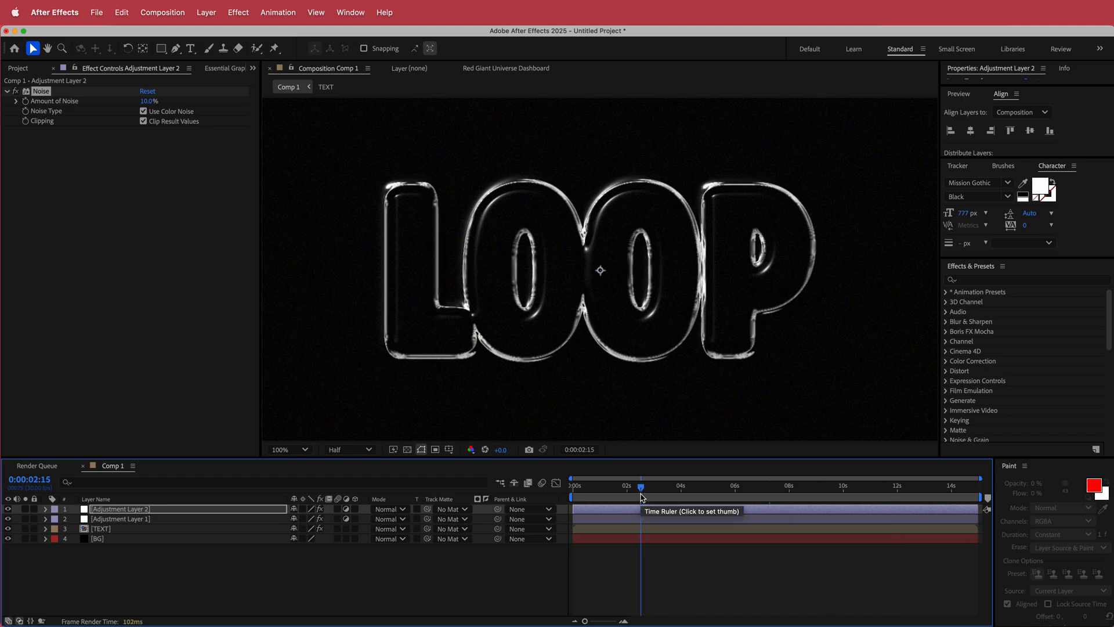